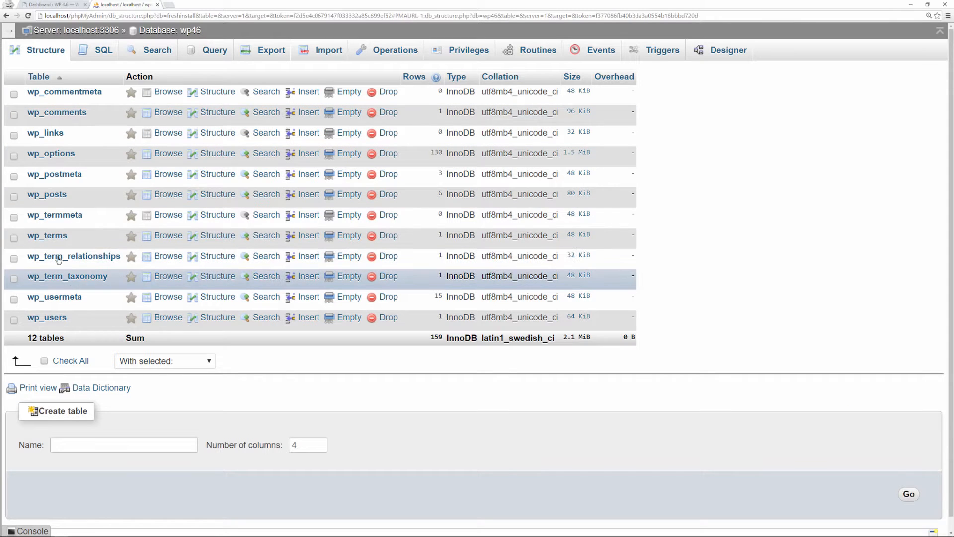
{"action": "mouse_move", "coordinate": [70, 177]}
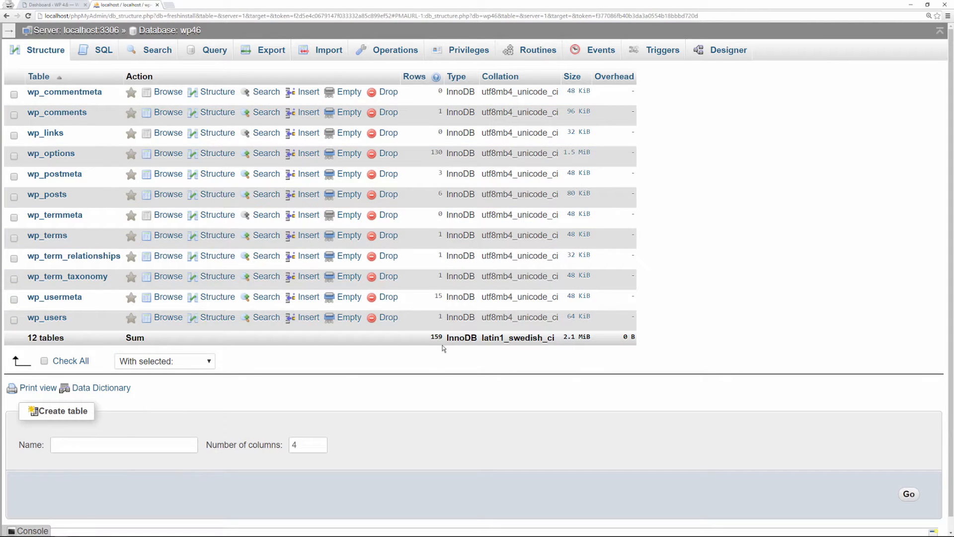
{"action": "mouse_move", "coordinate": [109, 142]}
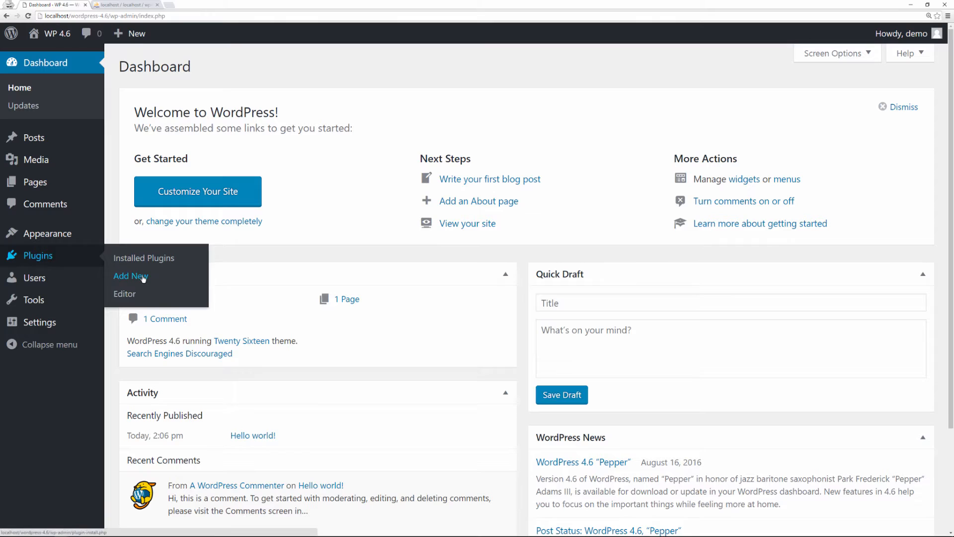
Install and activate the BuddyPress plugin from the Add Plugins page.
{"action": "left_click", "coordinate": [131, 276]}
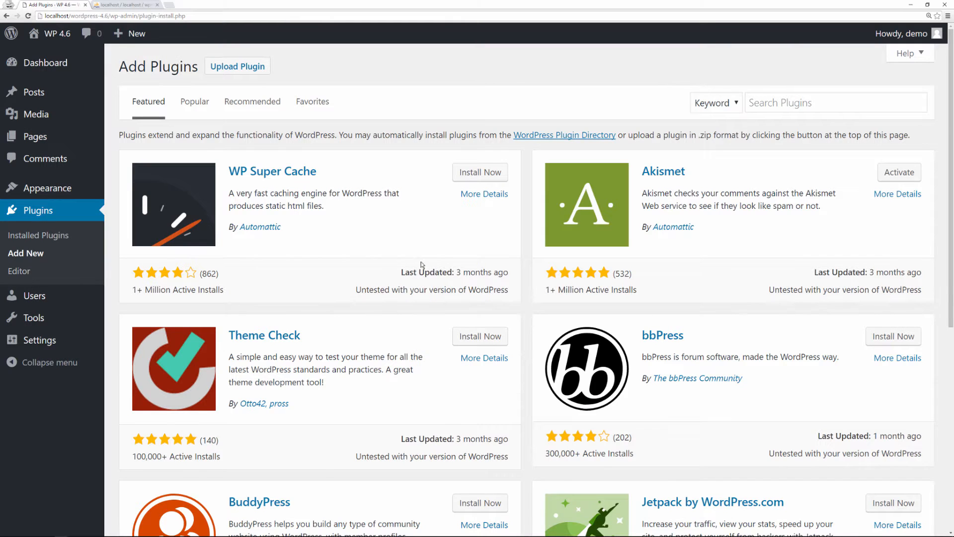
{"action": "left_click", "coordinate": [479, 503]}
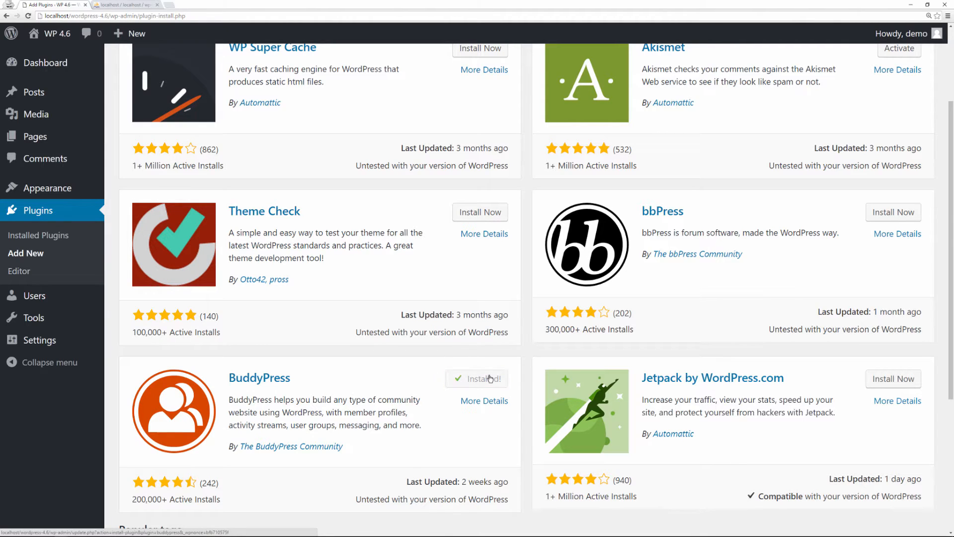
{"action": "left_click", "coordinate": [480, 379]}
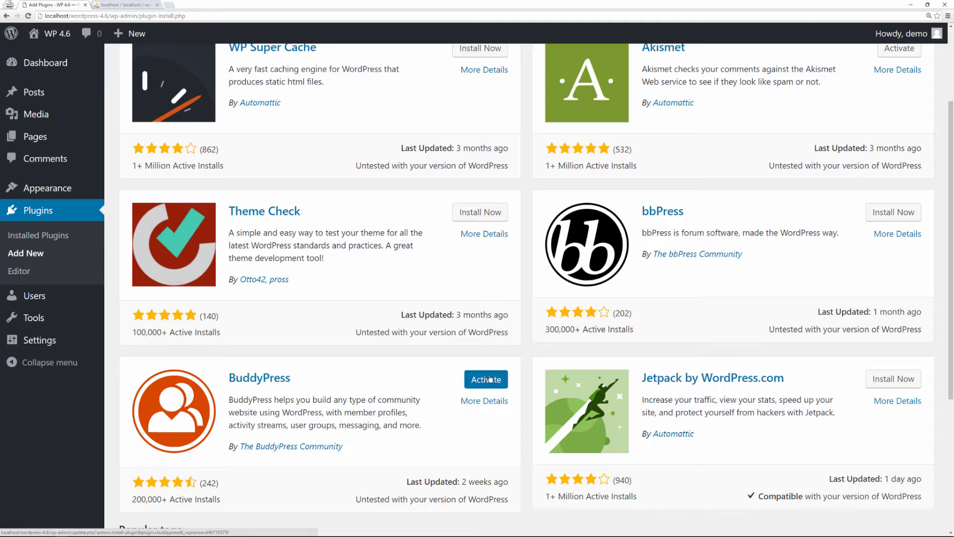
{"action": "left_click", "coordinate": [485, 379]}
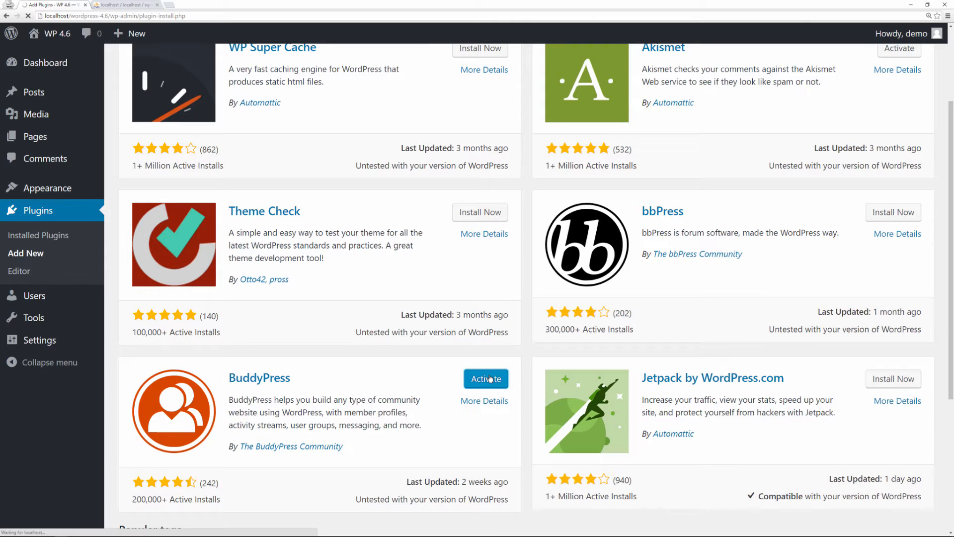
{"action": "left_click", "coordinate": [487, 379]}
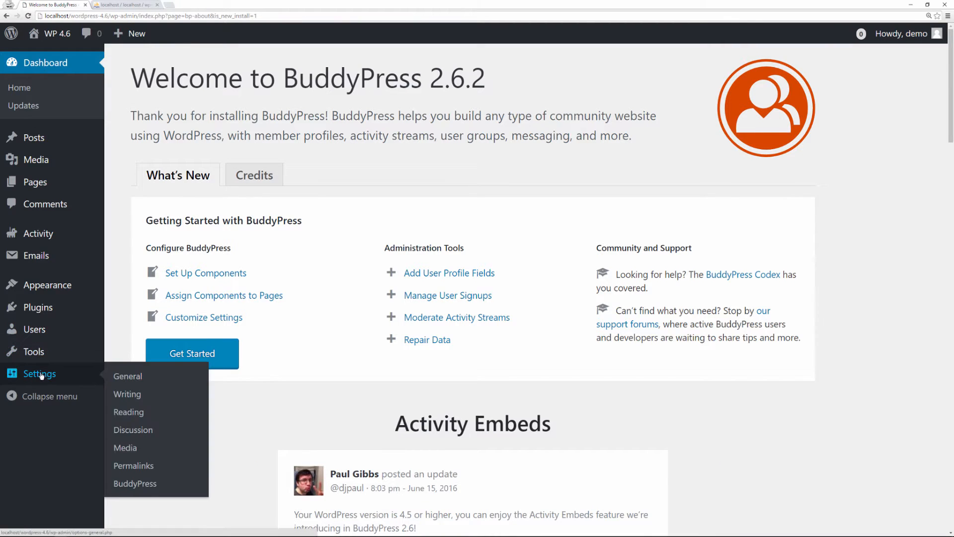
Visit the permalink settings, then save the BuddyPress component settings.
{"action": "left_click", "coordinate": [128, 376]}
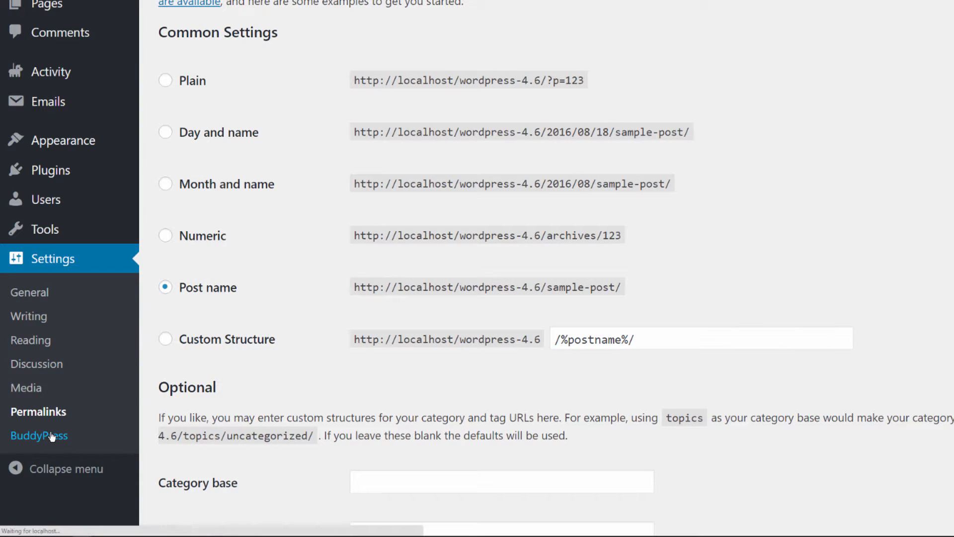
{"action": "left_click", "coordinate": [39, 435]}
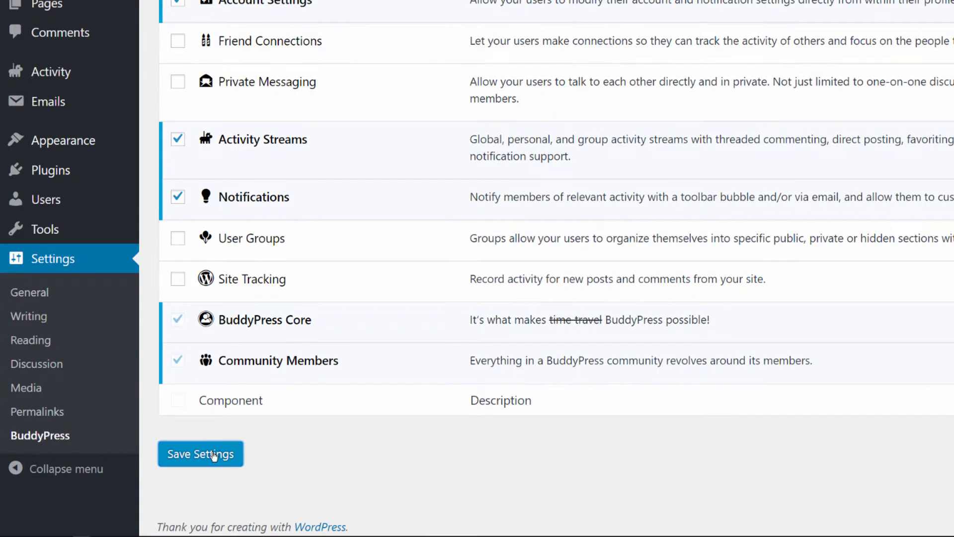
{"action": "left_click", "coordinate": [125, 5]}
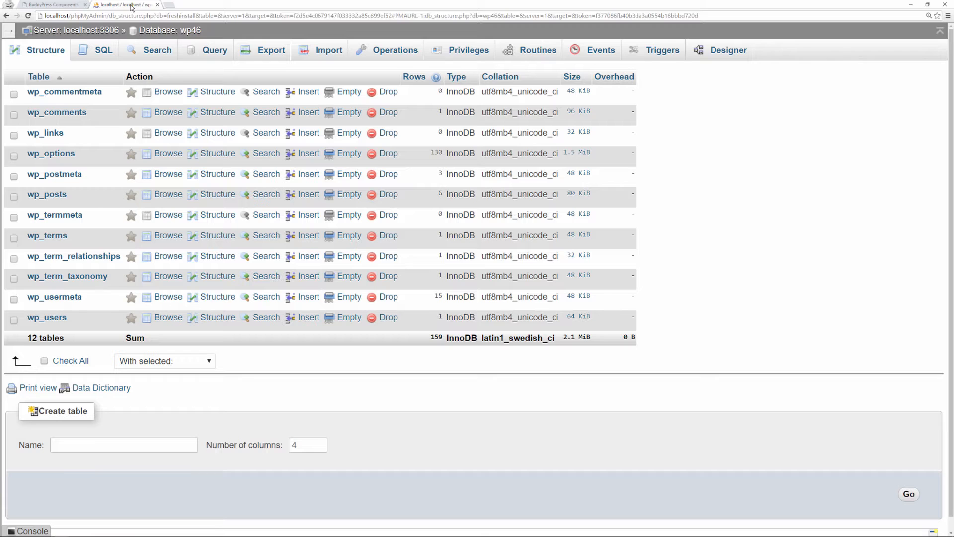
{"action": "mouse_move", "coordinate": [438, 351]}
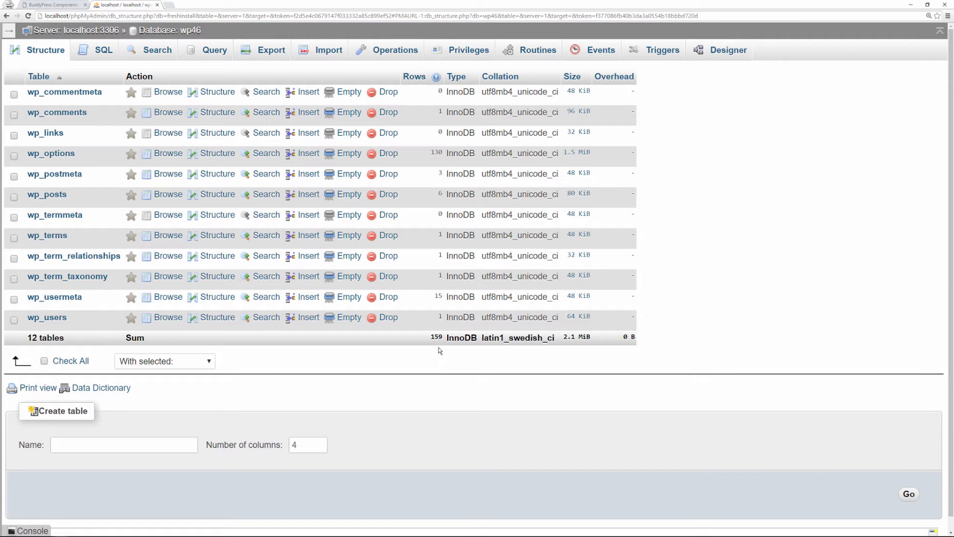
{"action": "mouse_move", "coordinate": [561, 352]}
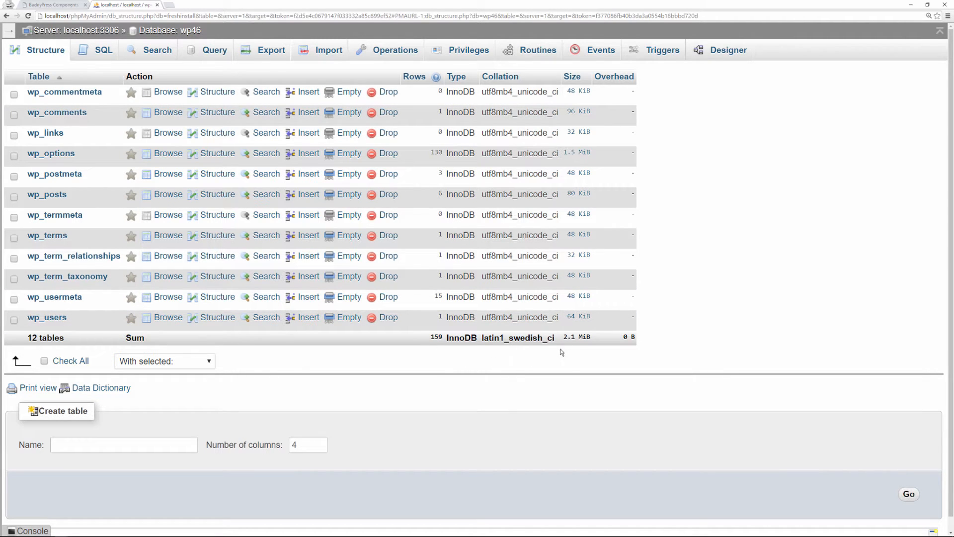
Reload the wp46 table list and scroll through the new wp_bp_ tables, then return to WordPress.
{"action": "left_click", "coordinate": [28, 16]}
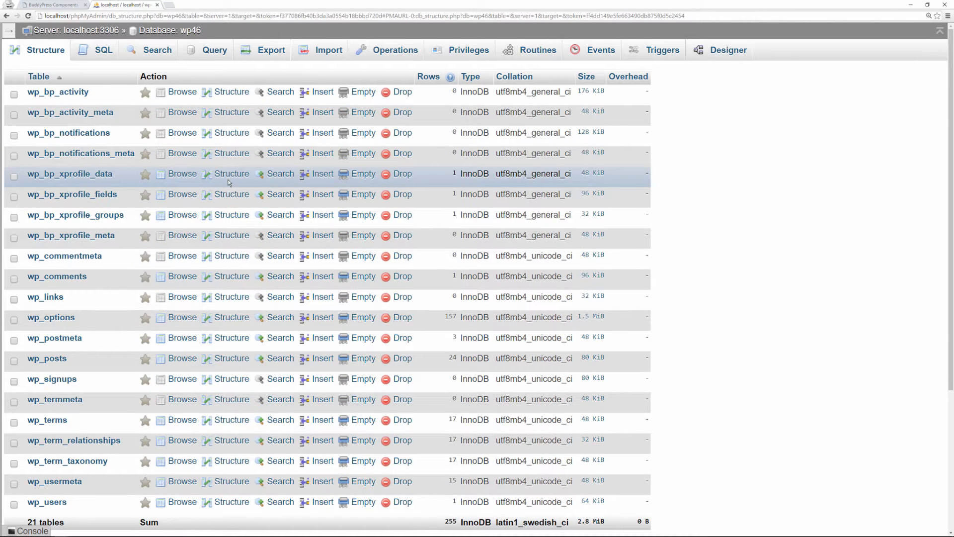
{"action": "scroll", "scroll_direction": "down", "scroll_amount": 3}
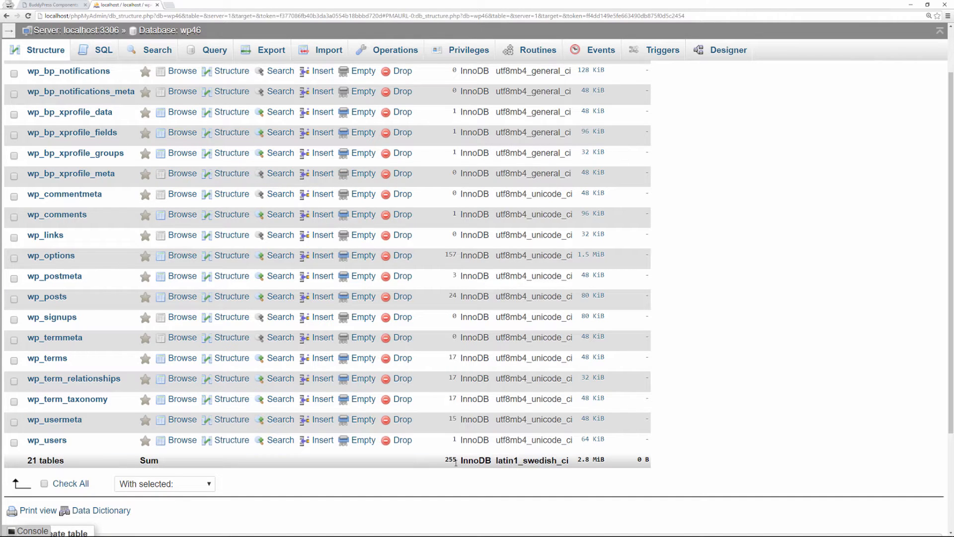
{"action": "scroll", "scroll_direction": "down", "scroll_amount": 3}
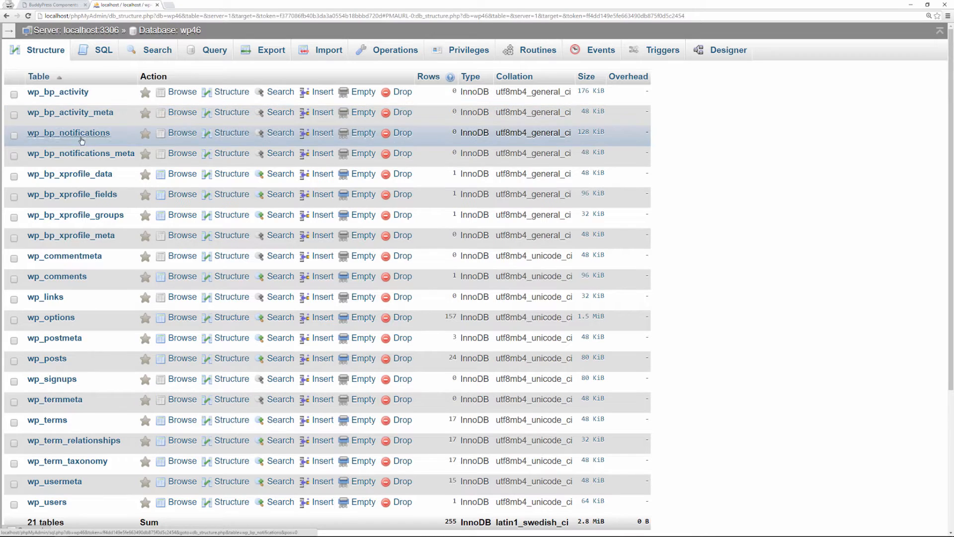
{"action": "mouse_move", "coordinate": [72, 242]}
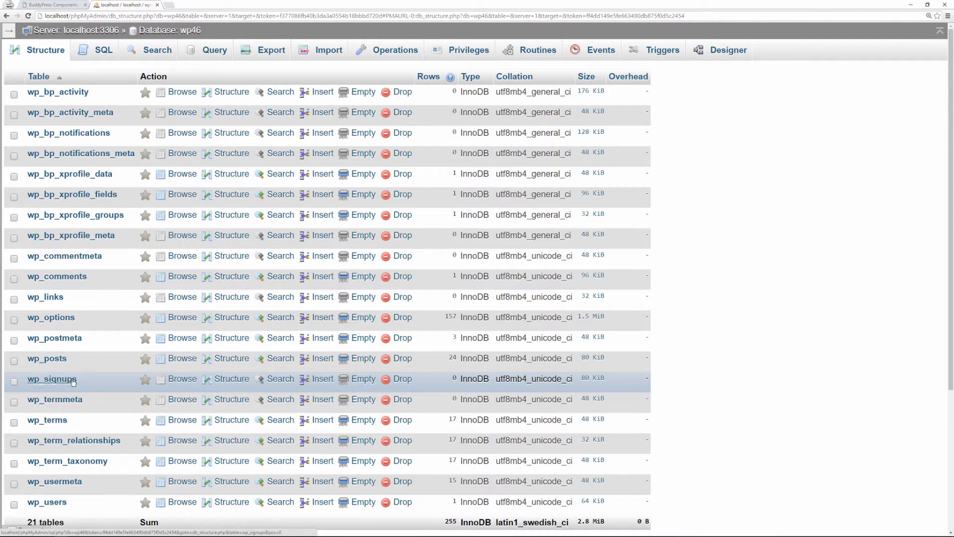
{"action": "scroll", "scroll_direction": "down", "scroll_amount": 3}
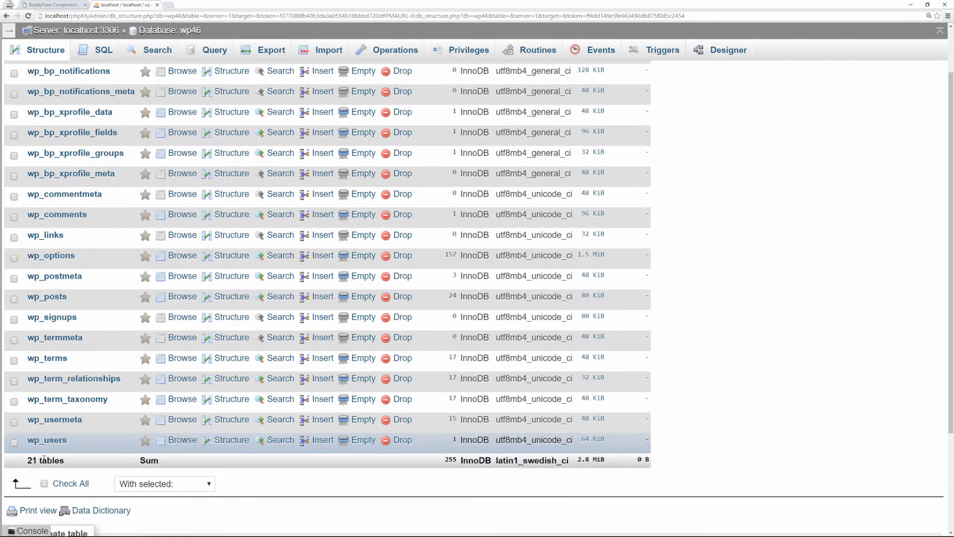
{"action": "mouse_move", "coordinate": [281, 304]}
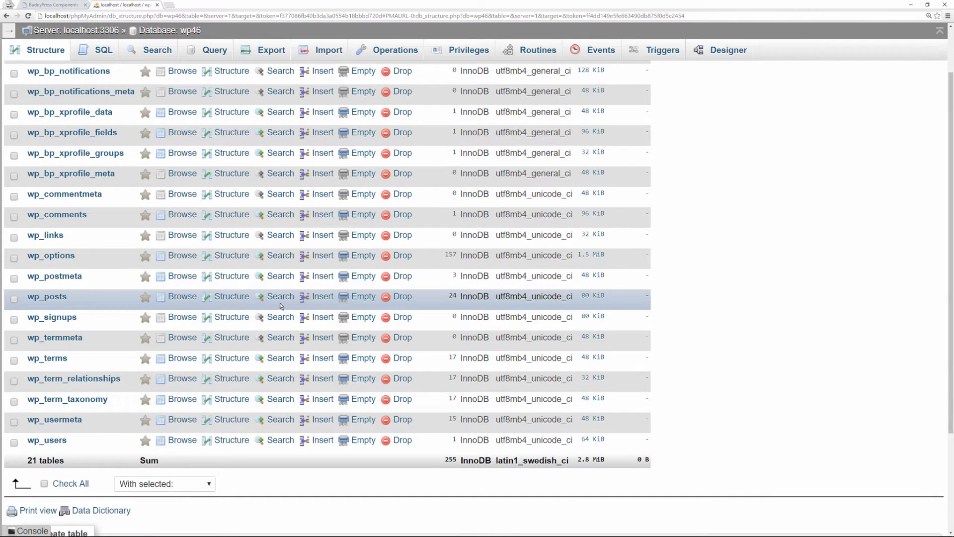
{"action": "left_click", "coordinate": [52, 4]}
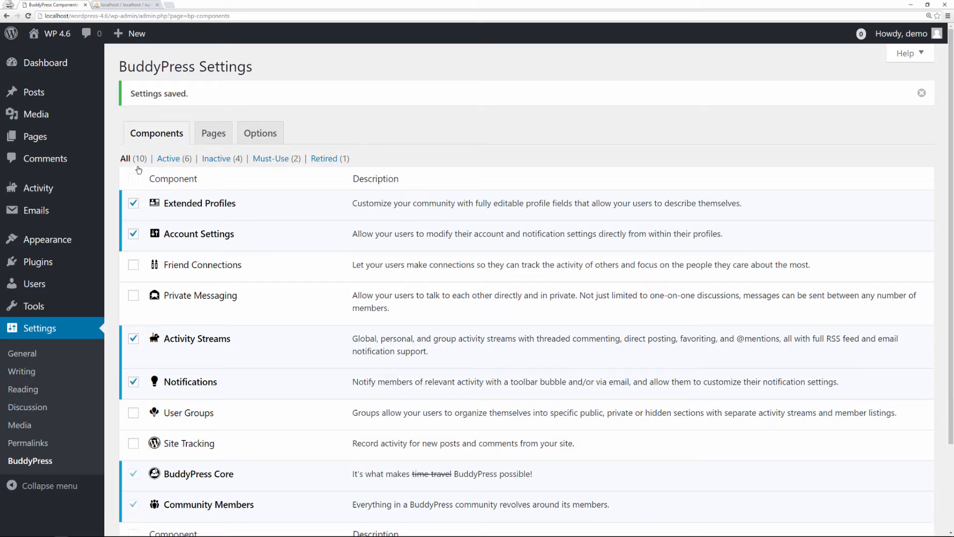
Review the installed plugins and search the plugin directory for 'wp sweep'.
{"action": "left_click", "coordinate": [38, 261]}
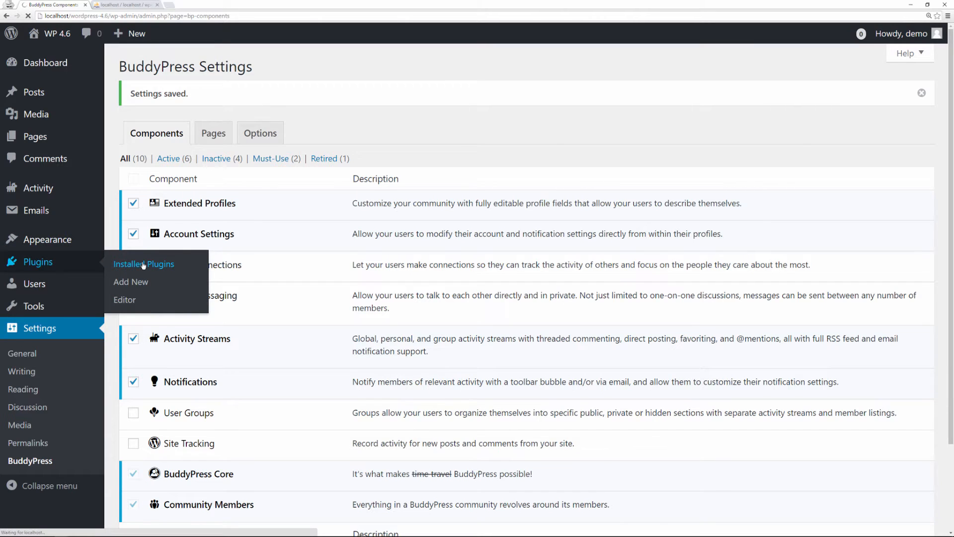
{"action": "left_click", "coordinate": [143, 264]}
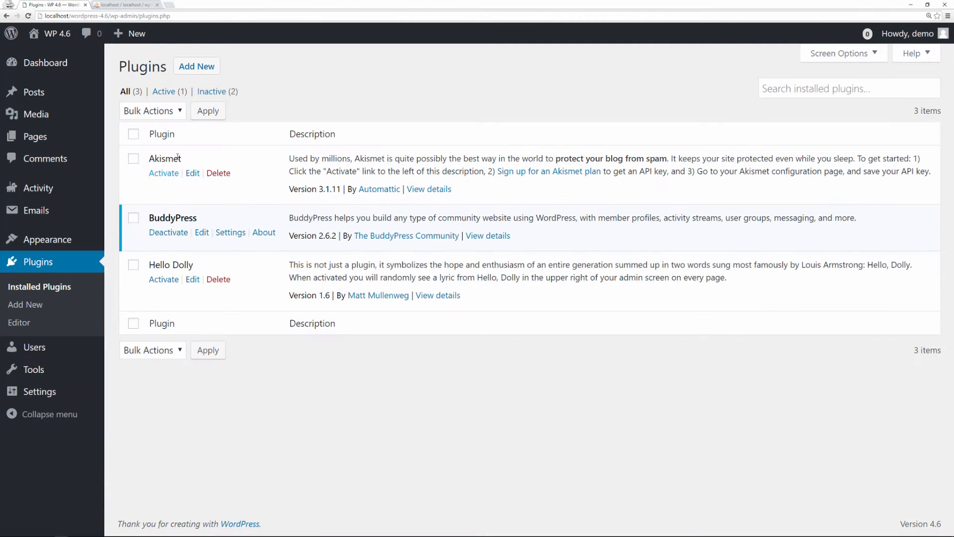
{"action": "mouse_move", "coordinate": [214, 223]}
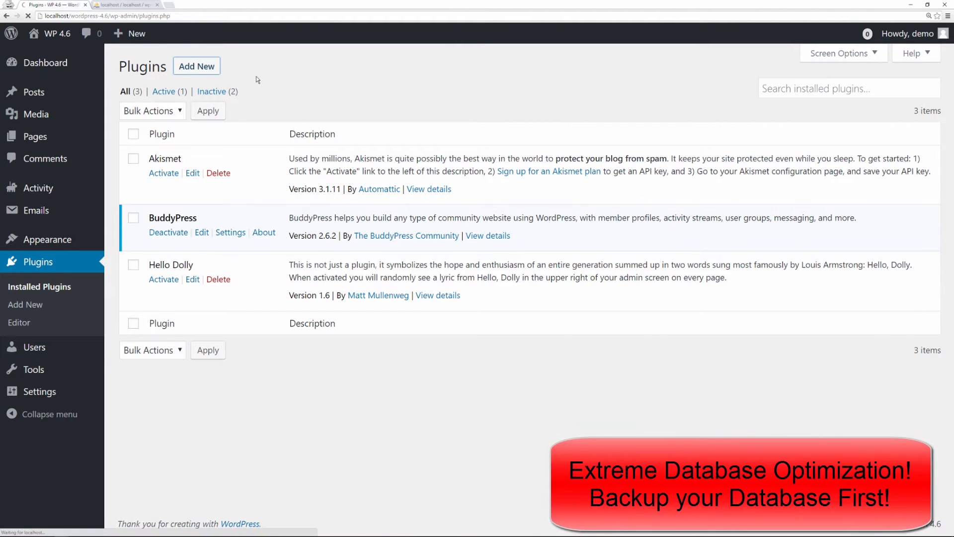
{"action": "left_click", "coordinate": [26, 304]}
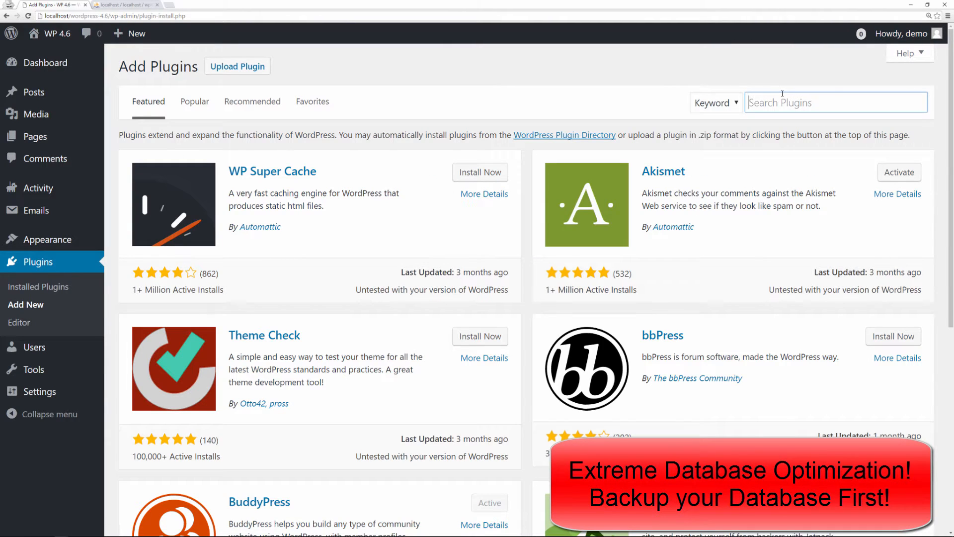
{"action": "type", "text": "wp sweep"}
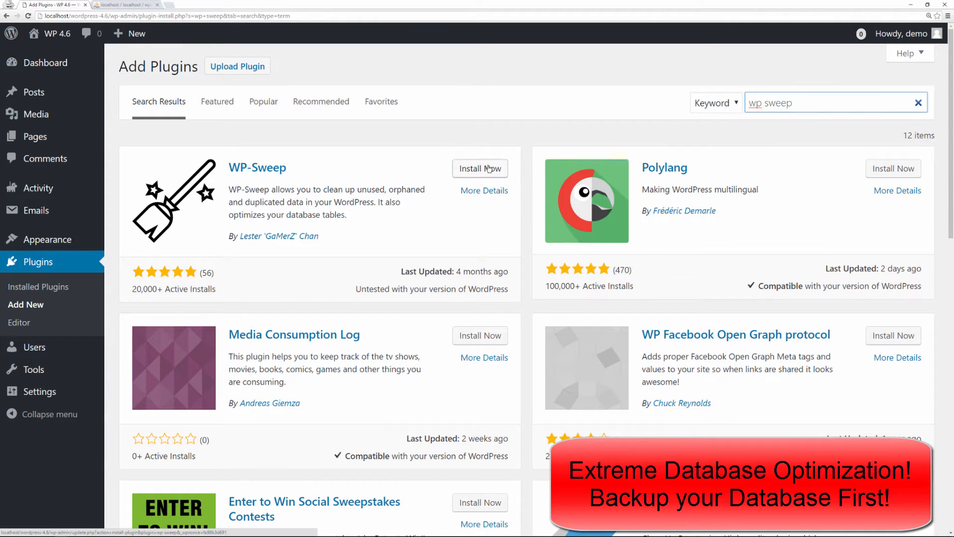
Install and activate WP-Sweep, then check the wp46 table list in phpMyAdmin.
{"action": "left_click", "coordinate": [480, 169]}
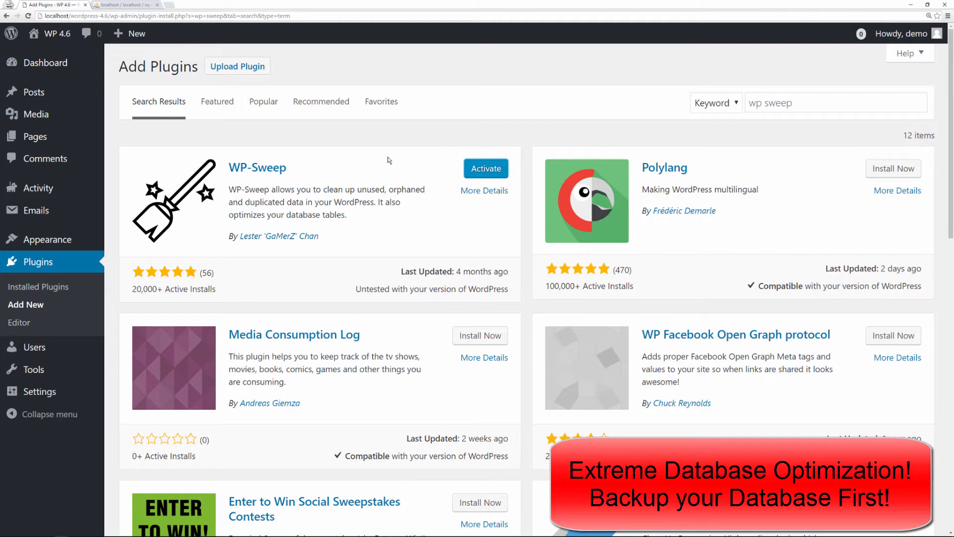
{"action": "left_click", "coordinate": [485, 168]}
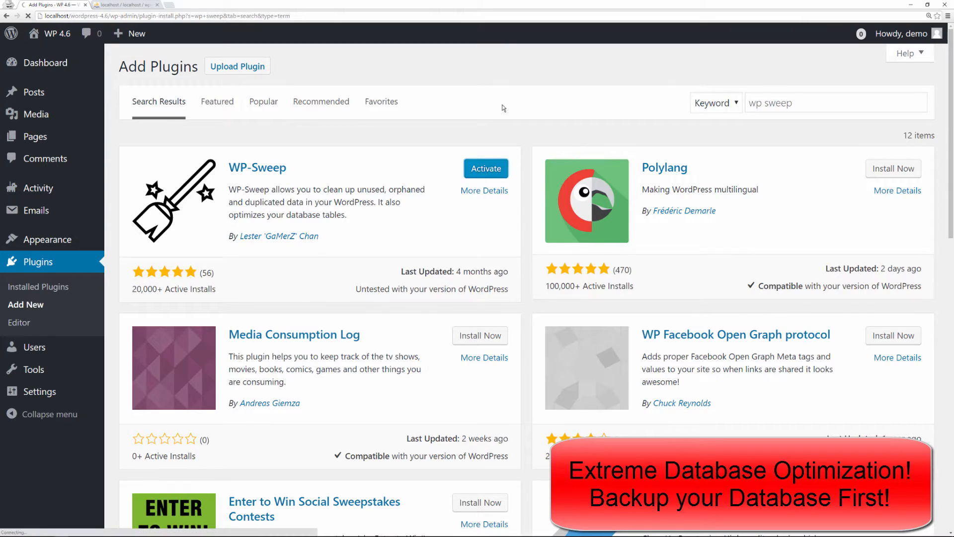
{"action": "left_click", "coordinate": [486, 168]}
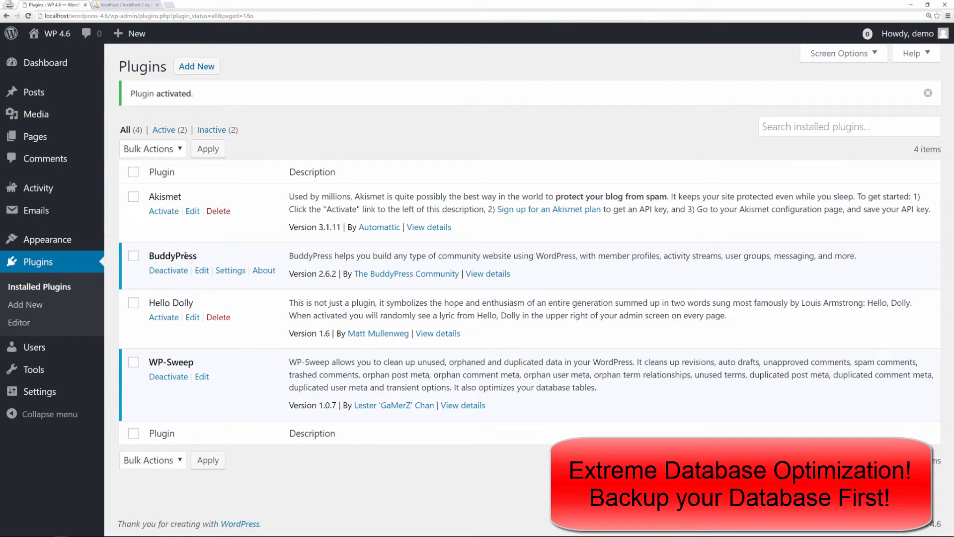
{"action": "mouse_move", "coordinate": [274, 261]}
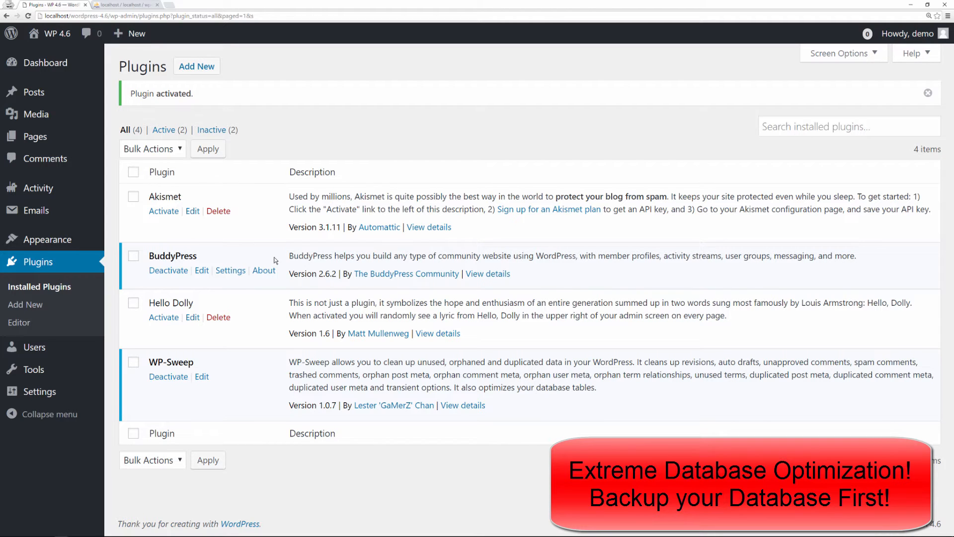
{"action": "mouse_move", "coordinate": [230, 291]}
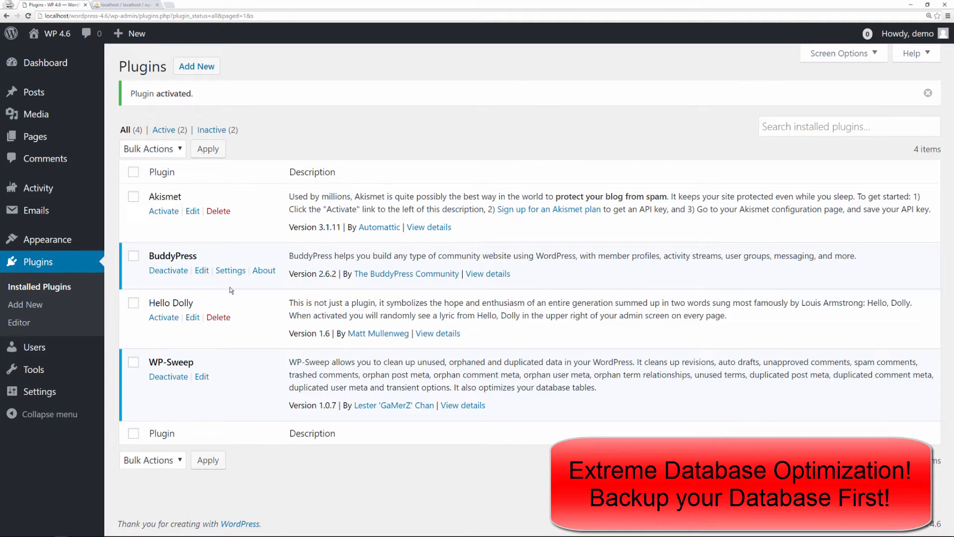
{"action": "left_click", "coordinate": [127, 4]}
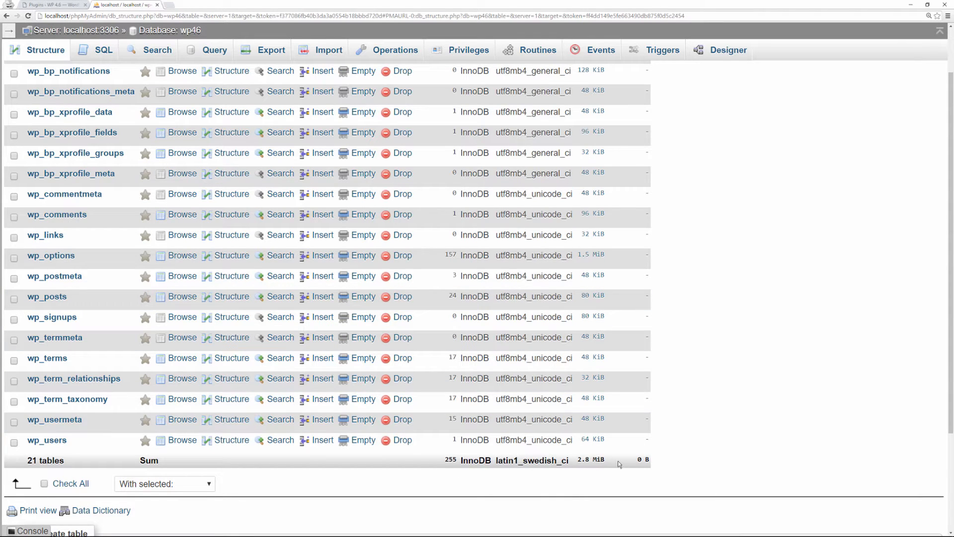
{"action": "mouse_move", "coordinate": [486, 477]}
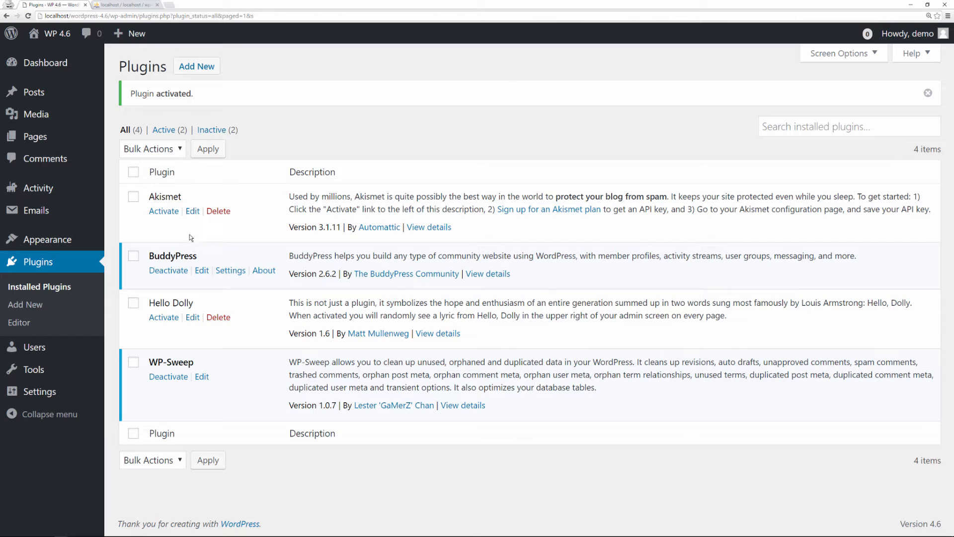
Deactivate and delete BuddyPress with confirmation, then go to the Dashboard.
{"action": "left_click", "coordinate": [168, 270]}
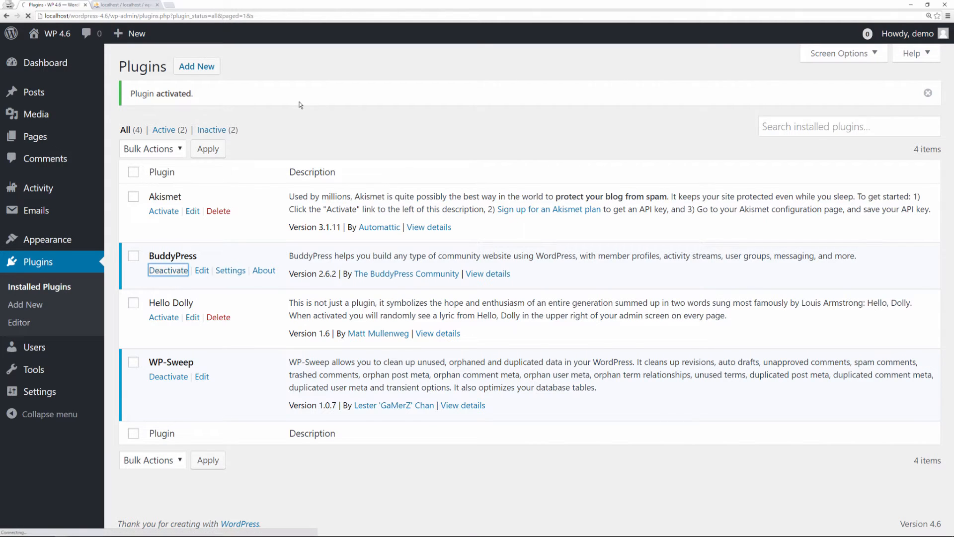
{"action": "left_click", "coordinate": [218, 269]}
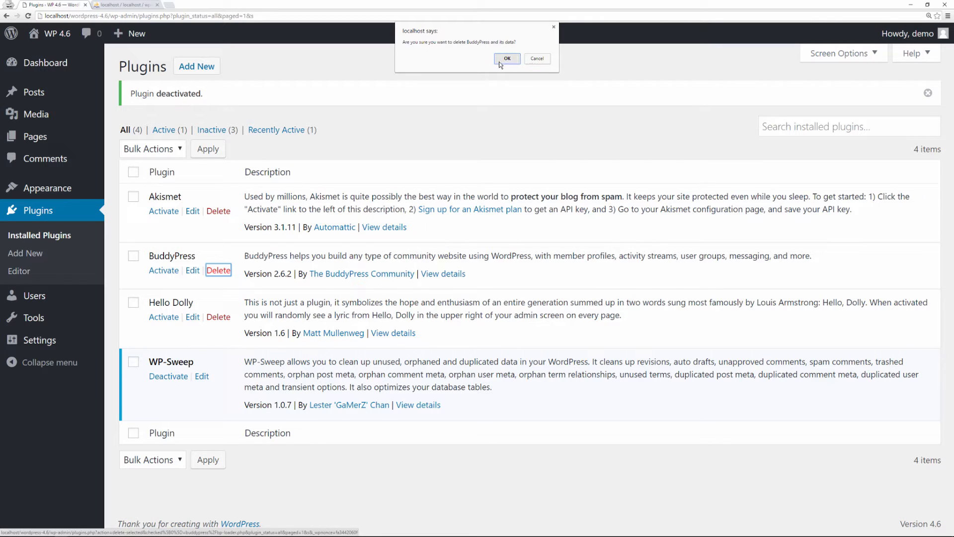
{"action": "left_click", "coordinate": [507, 59]}
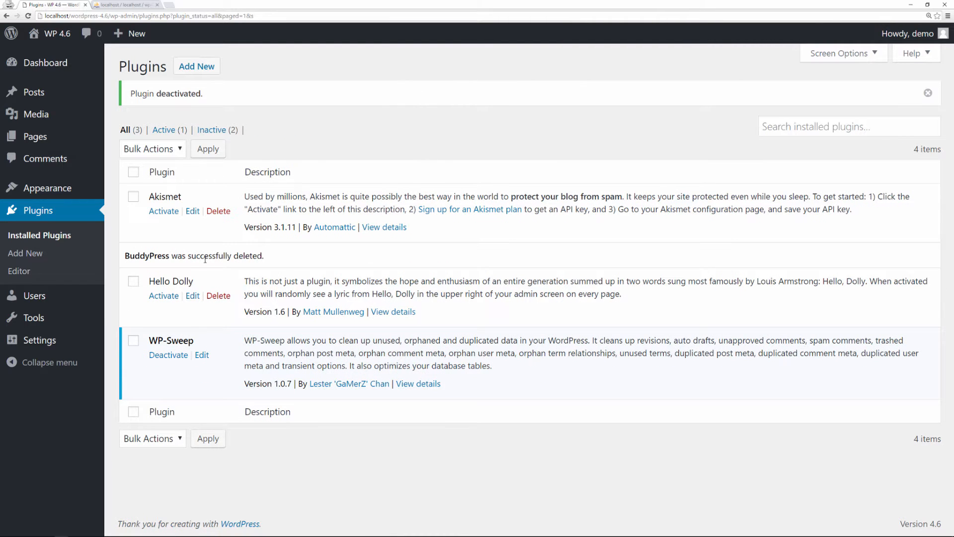
{"action": "left_click", "coordinate": [45, 62]}
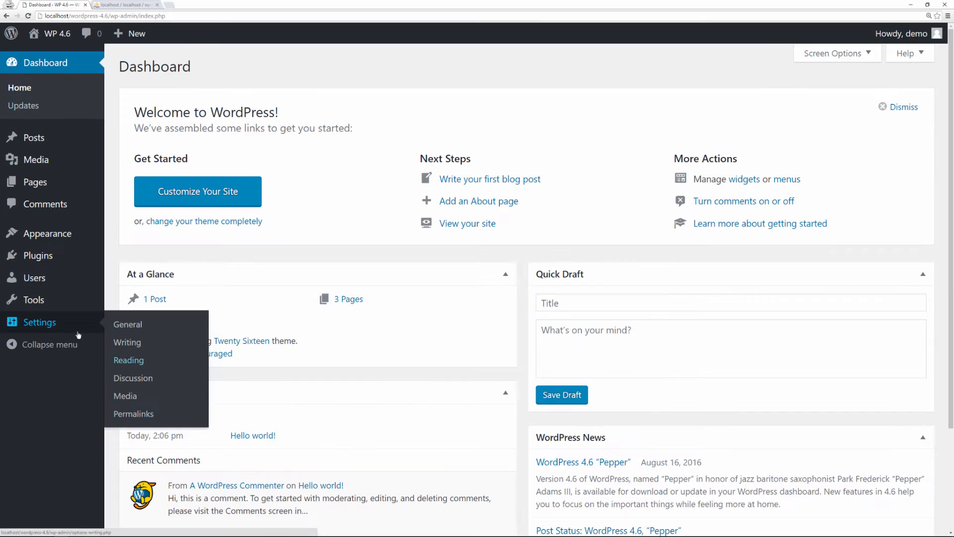
{"action": "mouse_move", "coordinate": [38, 255]}
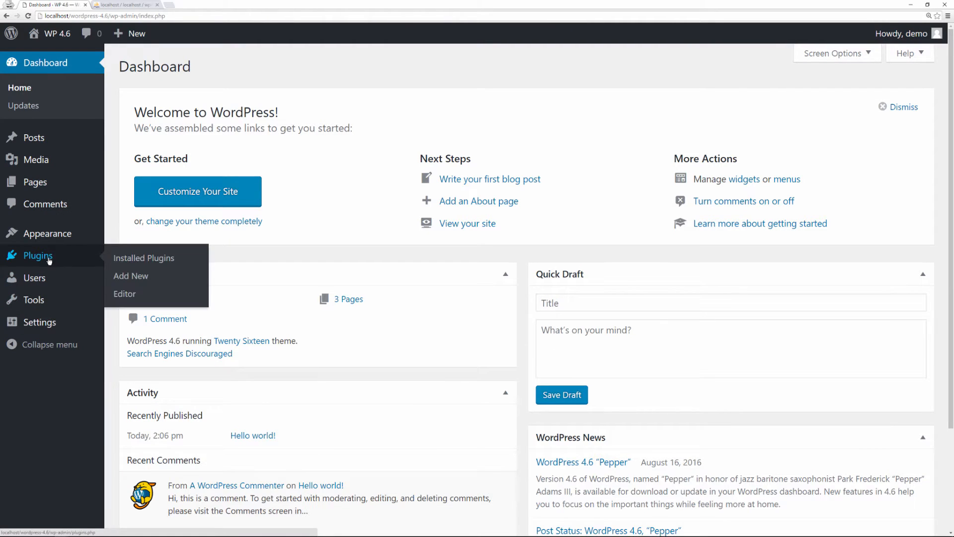
{"action": "mouse_move", "coordinate": [58, 261]}
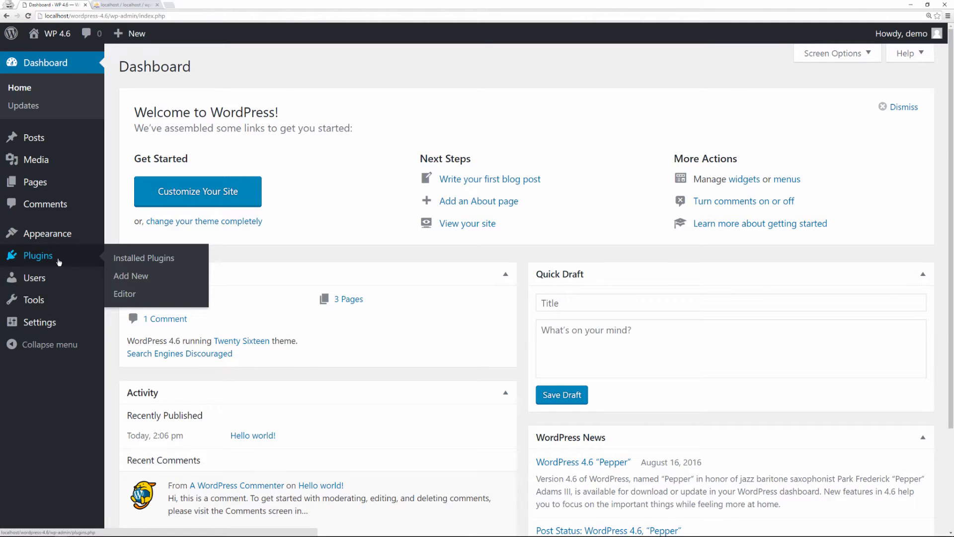
{"action": "left_click", "coordinate": [125, 5]}
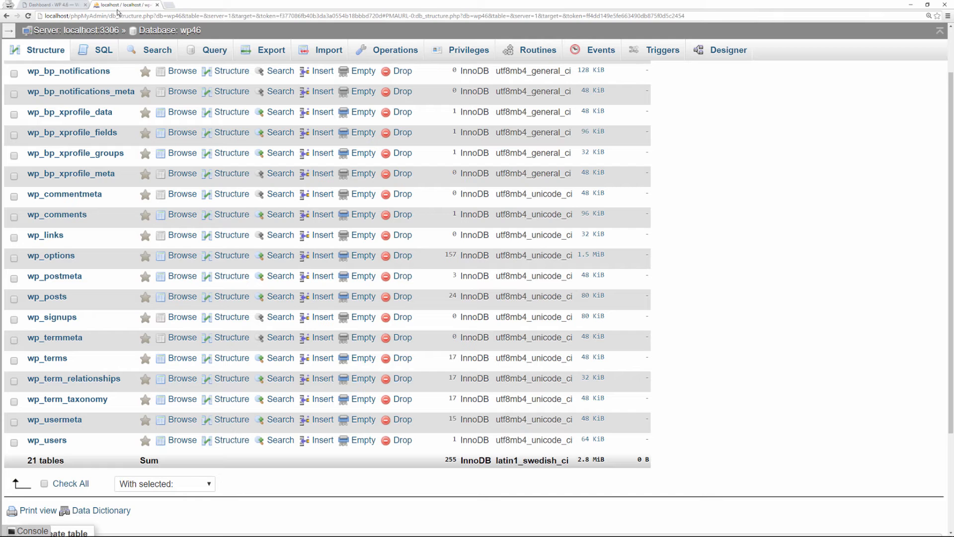
{"action": "left_click", "coordinate": [80, 91]}
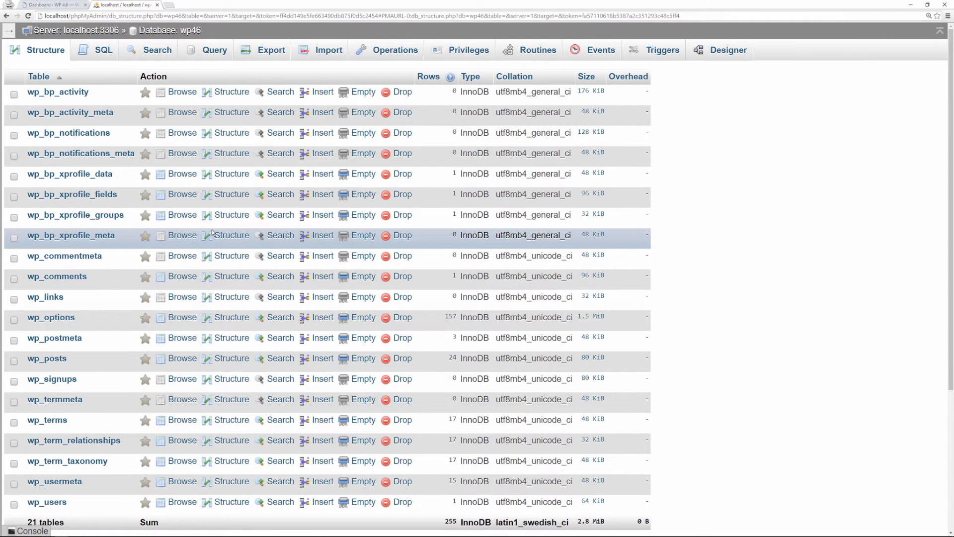
{"action": "mouse_move", "coordinate": [71, 236]}
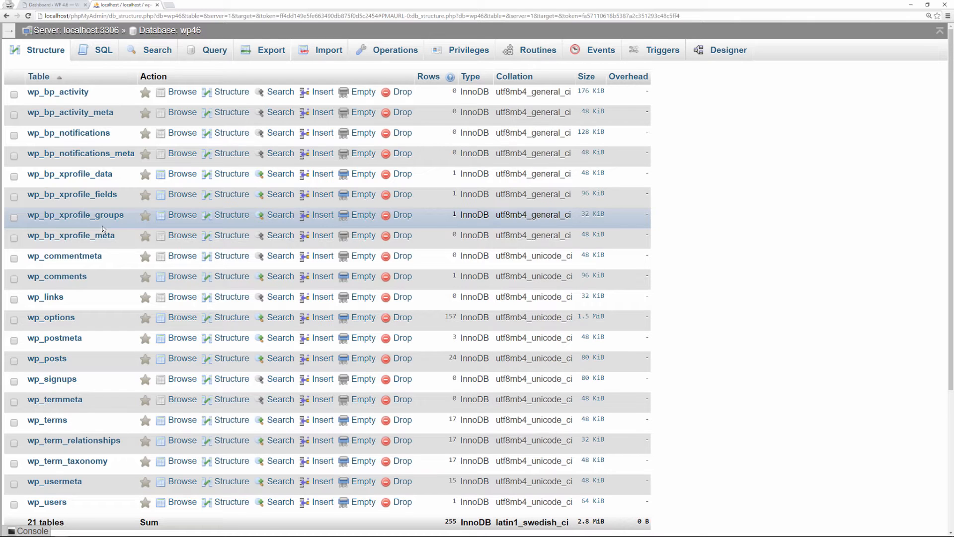
{"action": "mouse_move", "coordinate": [76, 145]}
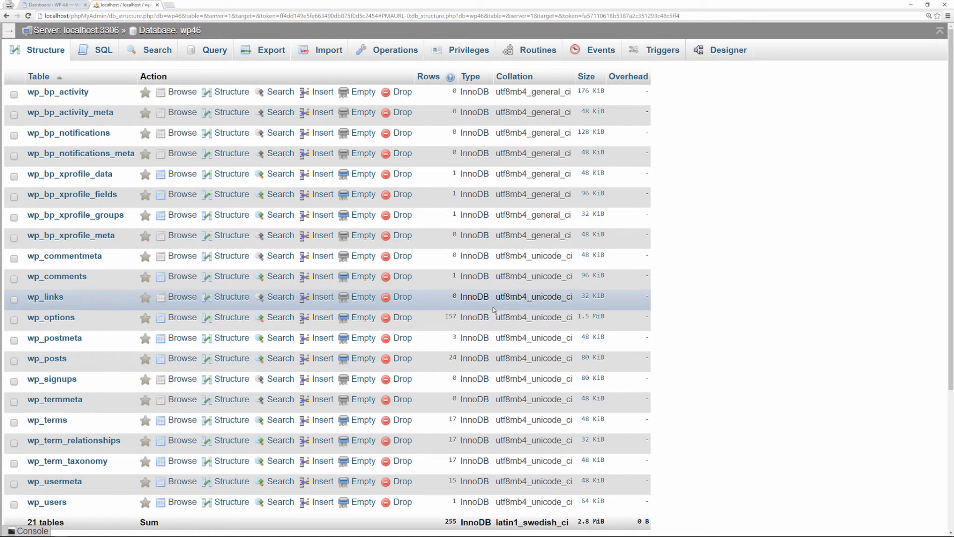
{"action": "mouse_move", "coordinate": [57, 346]}
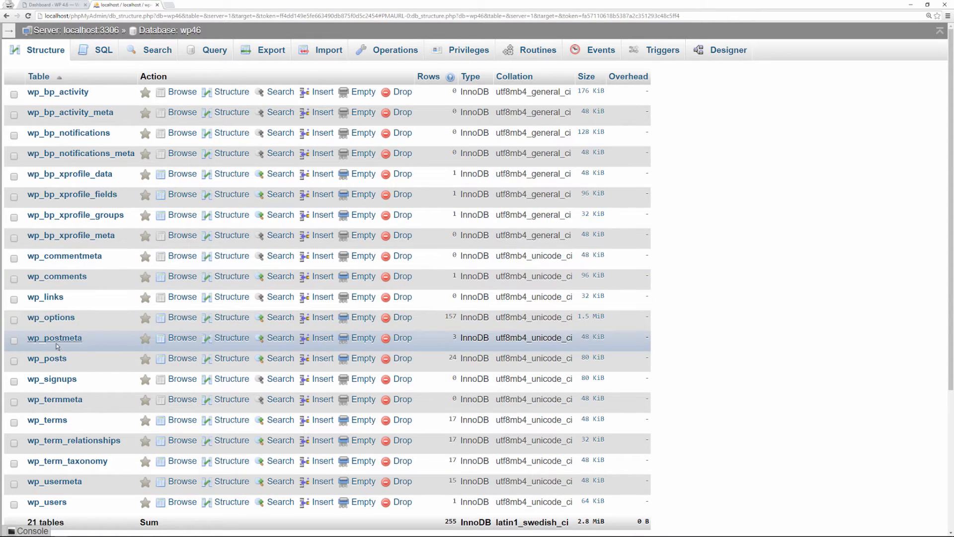
{"action": "mouse_move", "coordinate": [78, 324]}
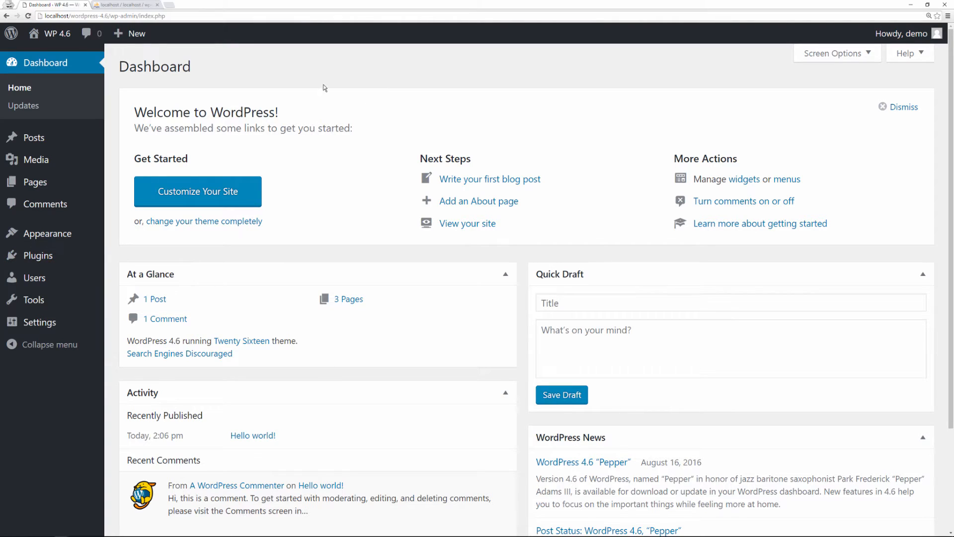
Check the installed plugins list, then review the WP-Sweep cleanup page under Tools.
{"action": "left_click", "coordinate": [37, 255]}
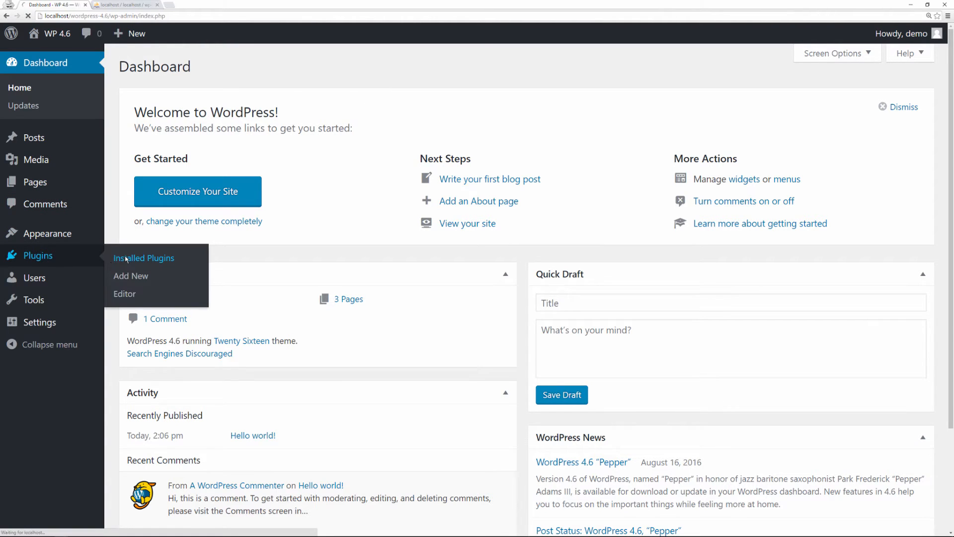
{"action": "left_click", "coordinate": [143, 257]}
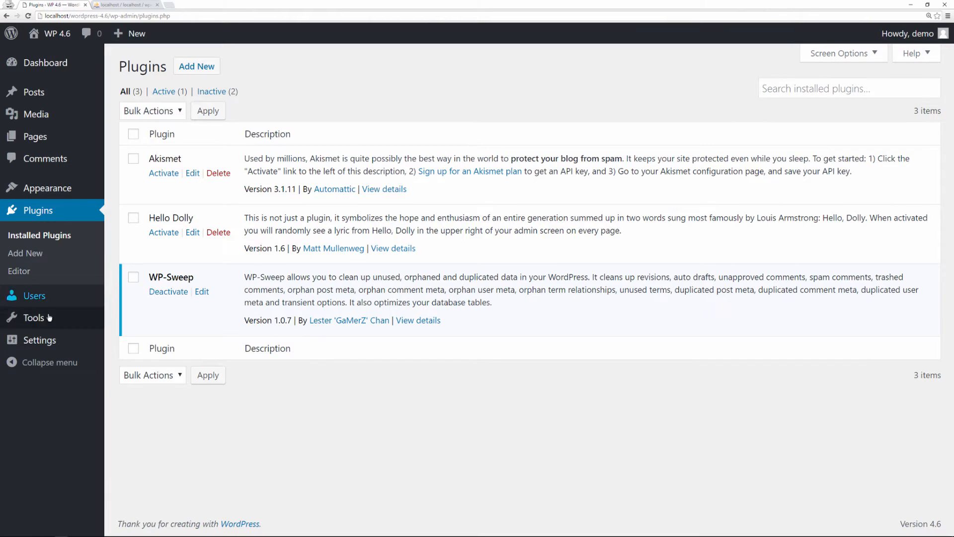
{"action": "left_click", "coordinate": [125, 374]}
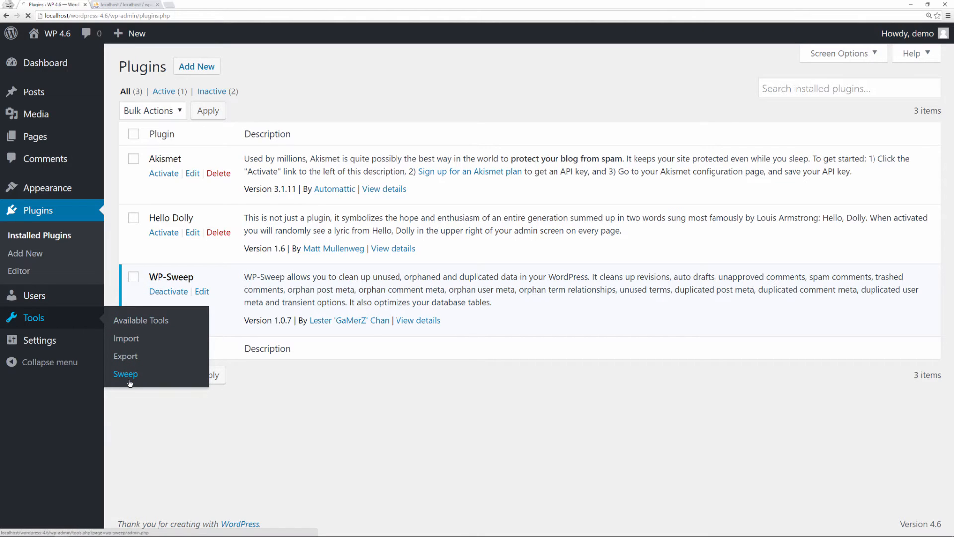
{"action": "left_click", "coordinate": [126, 374]}
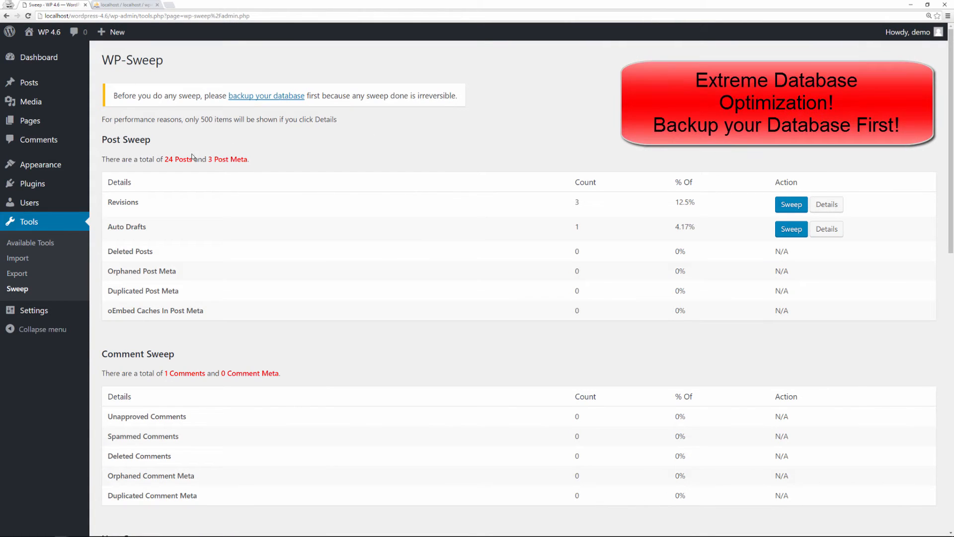
{"action": "mouse_move", "coordinate": [256, 248]}
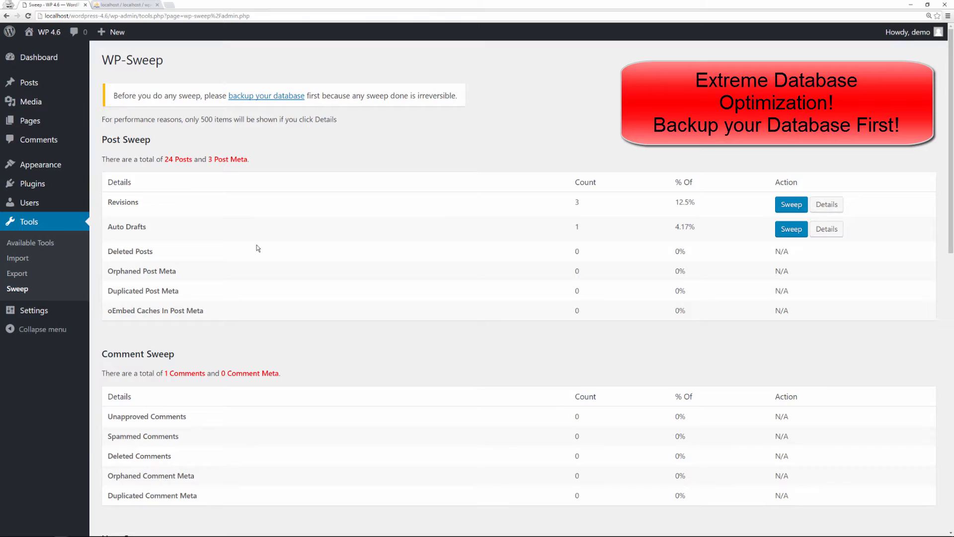
{"action": "mouse_move", "coordinate": [392, 154]}
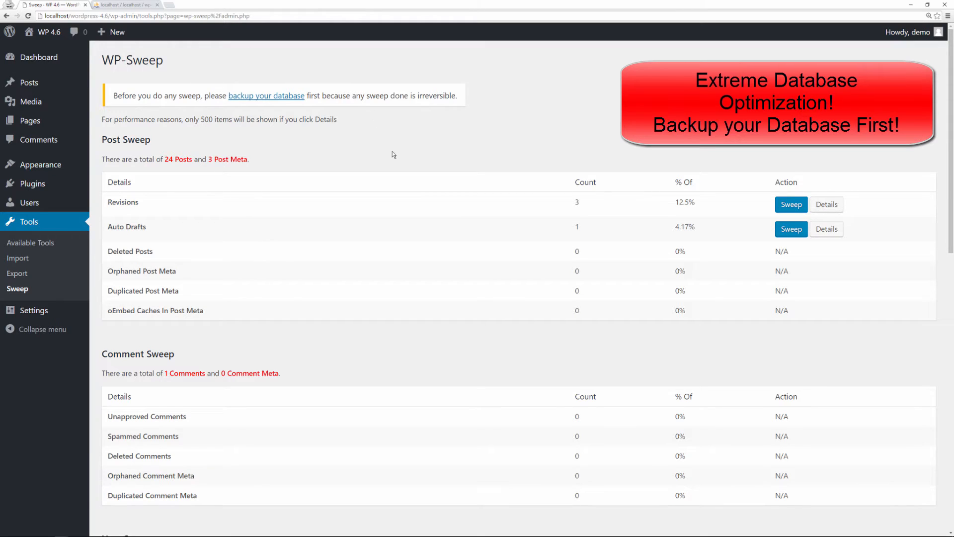
{"action": "mouse_move", "coordinate": [207, 92]}
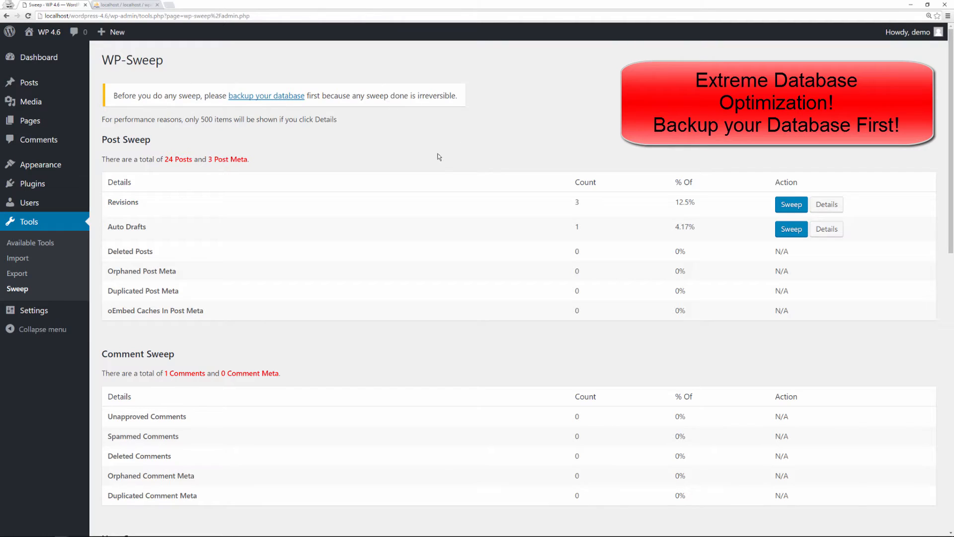
{"action": "scroll", "scroll_direction": "down", "scroll_amount": 3}
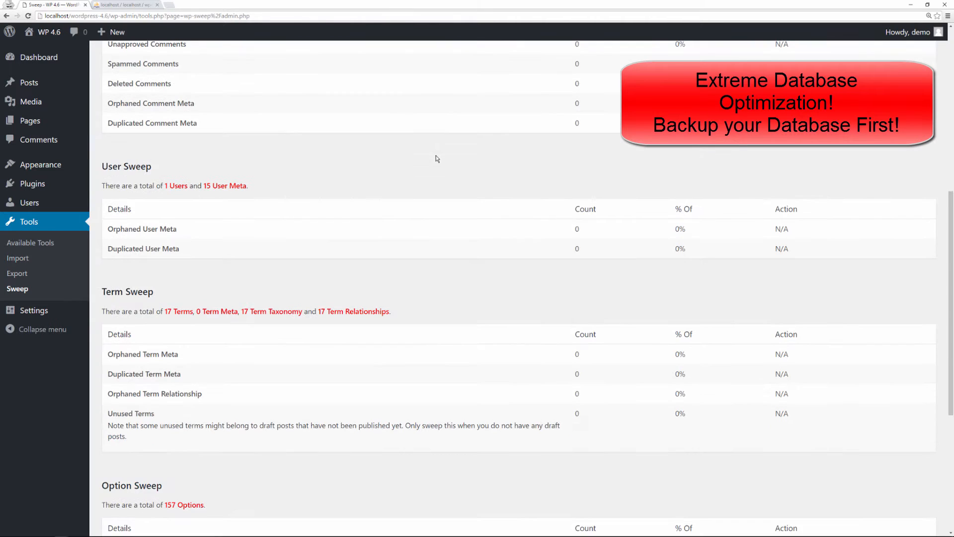
{"action": "scroll", "scroll_direction": "down", "scroll_amount": 3}
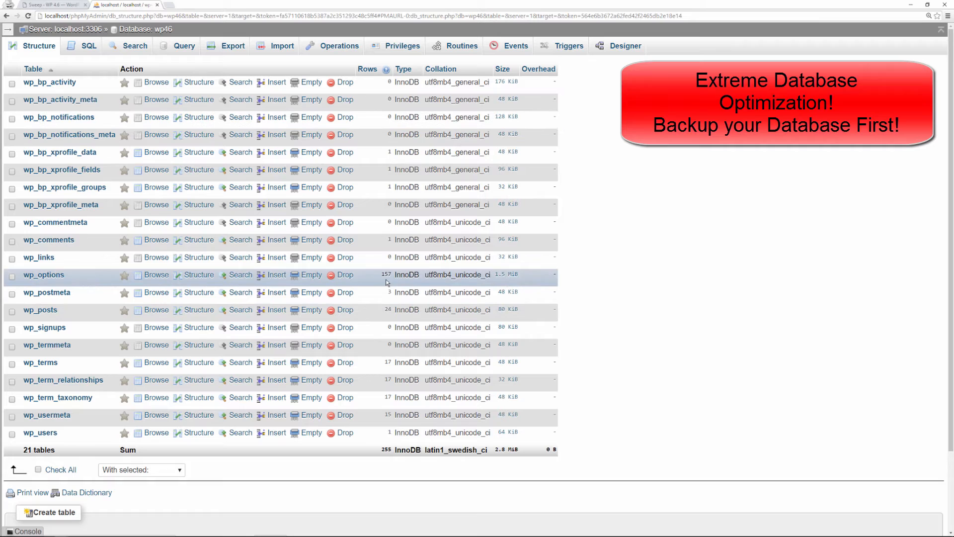
{"action": "mouse_move", "coordinate": [406, 292]}
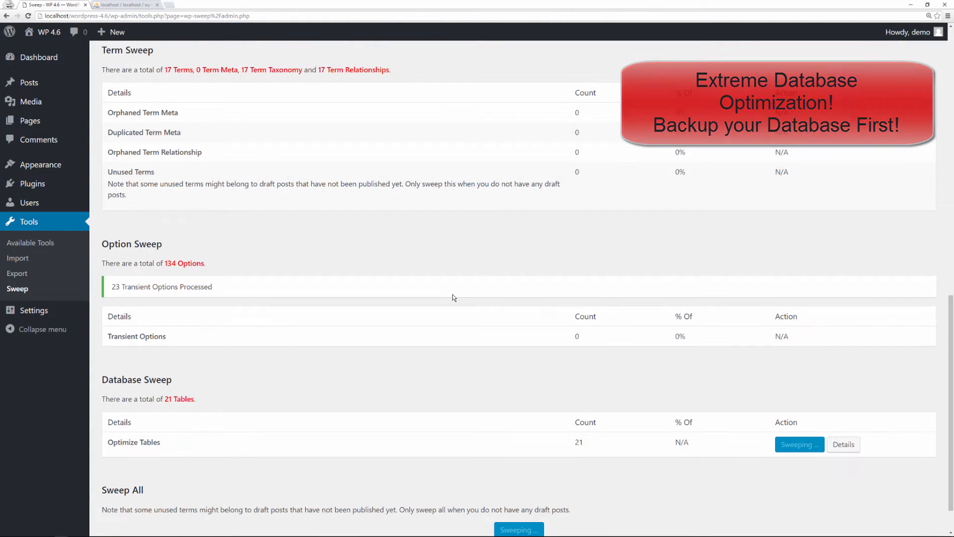
View the wp46 tables in phpMyAdmin after the sweep, now 1.3 MiB.
{"action": "left_click", "coordinate": [125, 4]}
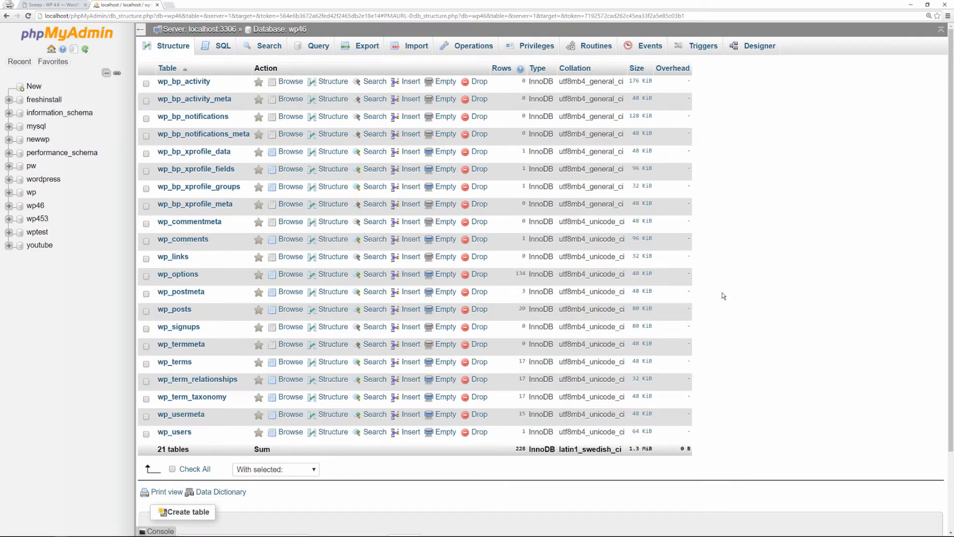
{"action": "mouse_move", "coordinate": [638, 455]}
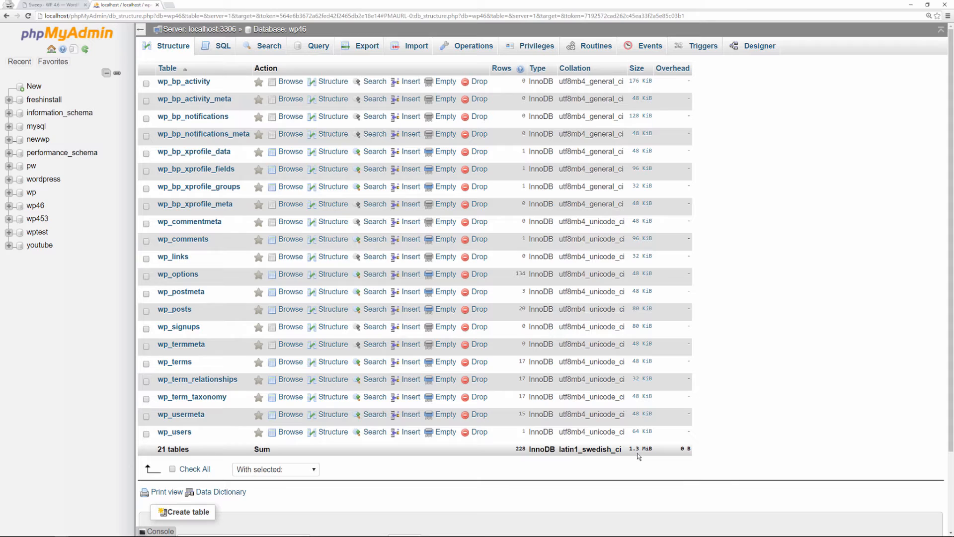
{"action": "mouse_move", "coordinate": [649, 457]}
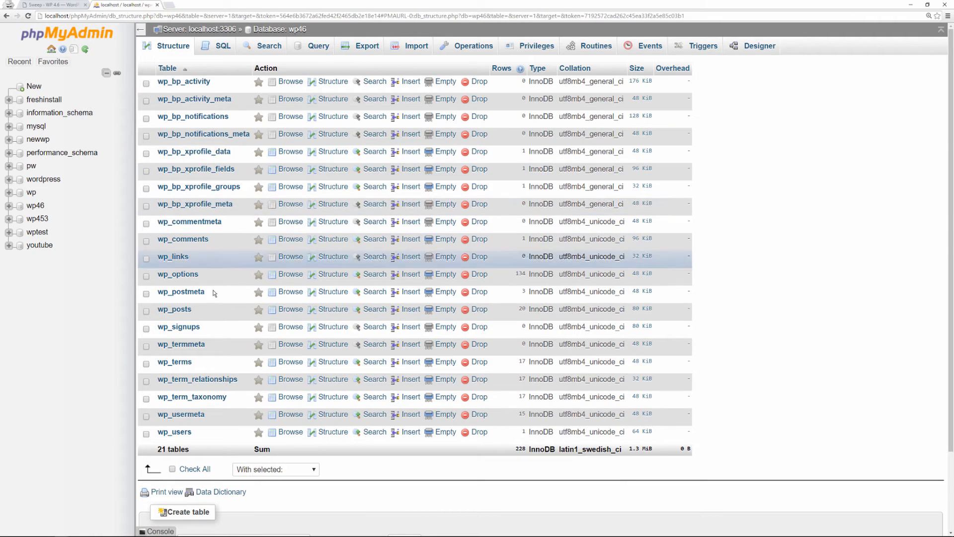
{"action": "mouse_move", "coordinate": [176, 144]}
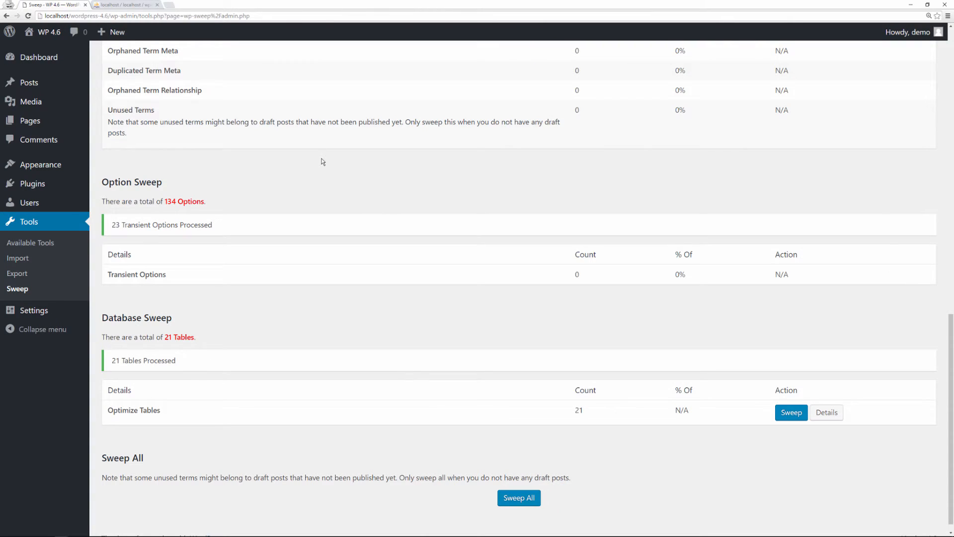
{"action": "mouse_move", "coordinate": [32, 183]}
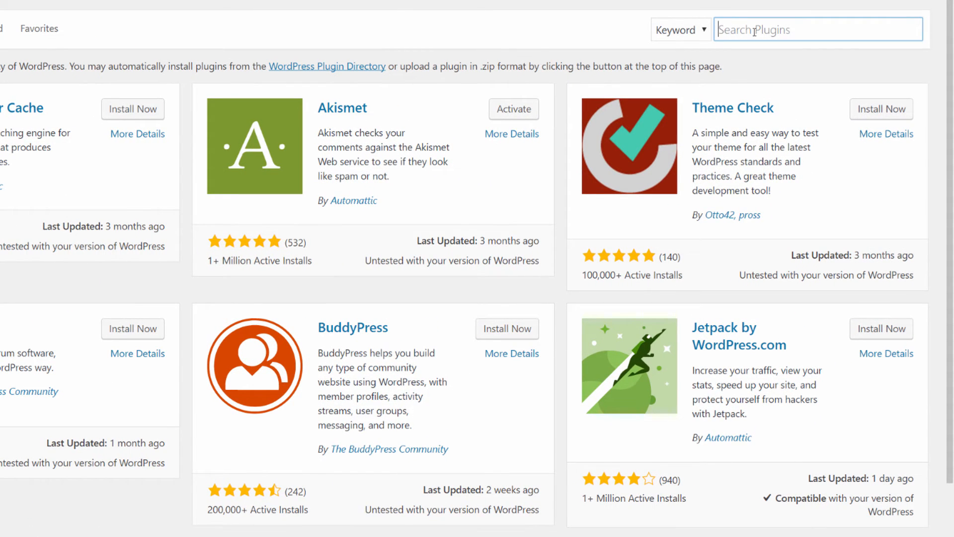
Search for 'wp optimize', install and activate WP-Optimize, and go to its settings.
{"action": "type", "text": "wp"}
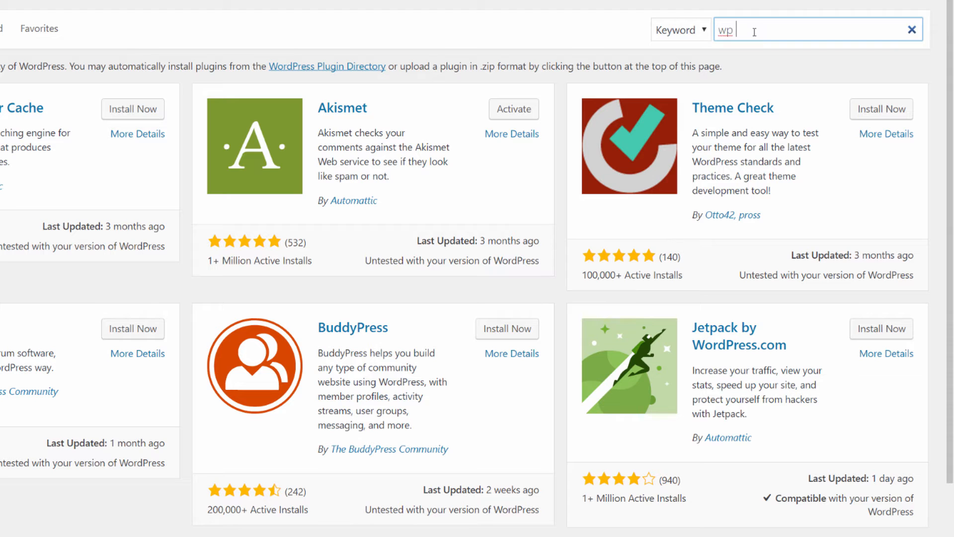
{"action": "type", "text": "optimize"}
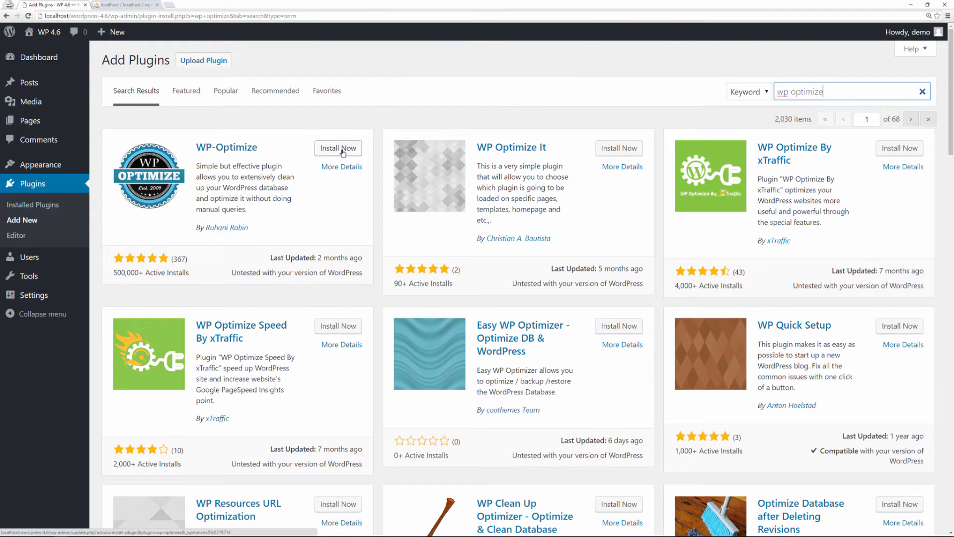
{"action": "left_click", "coordinate": [338, 148]}
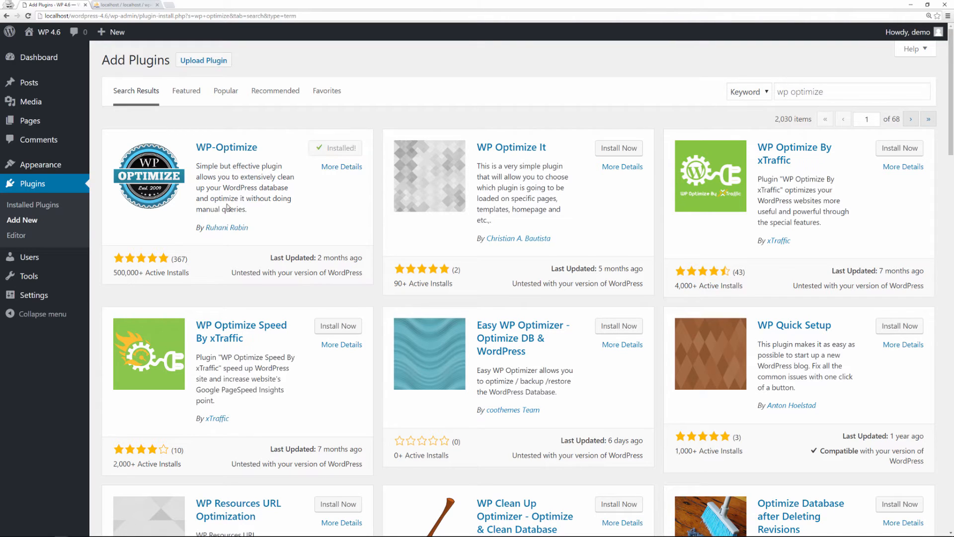
{"action": "left_click", "coordinate": [335, 148]}
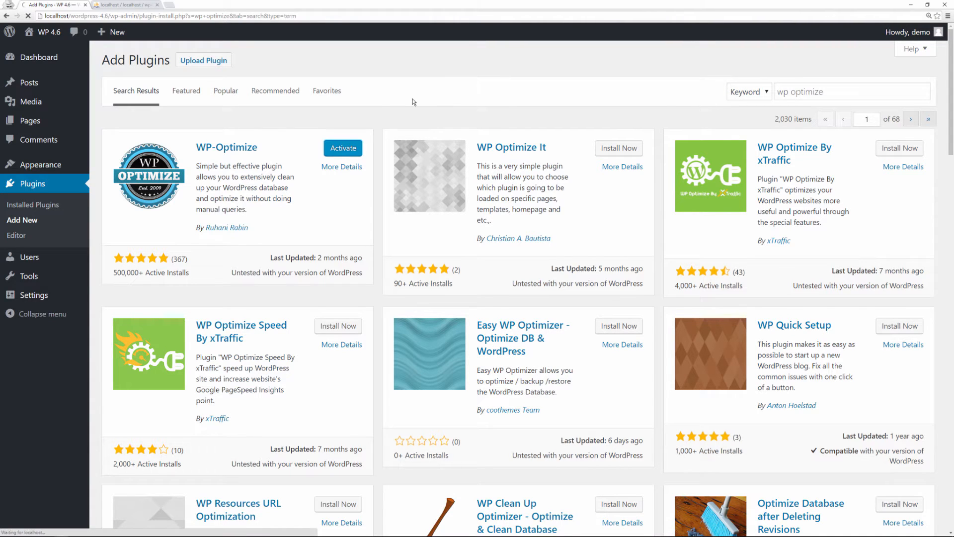
{"action": "left_click", "coordinate": [342, 148]}
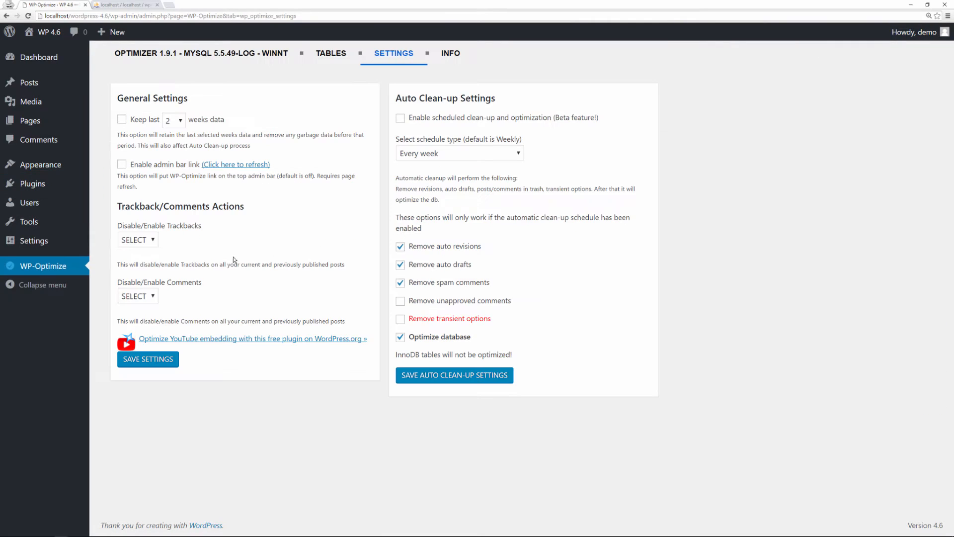
{"action": "mouse_move", "coordinate": [179, 246]}
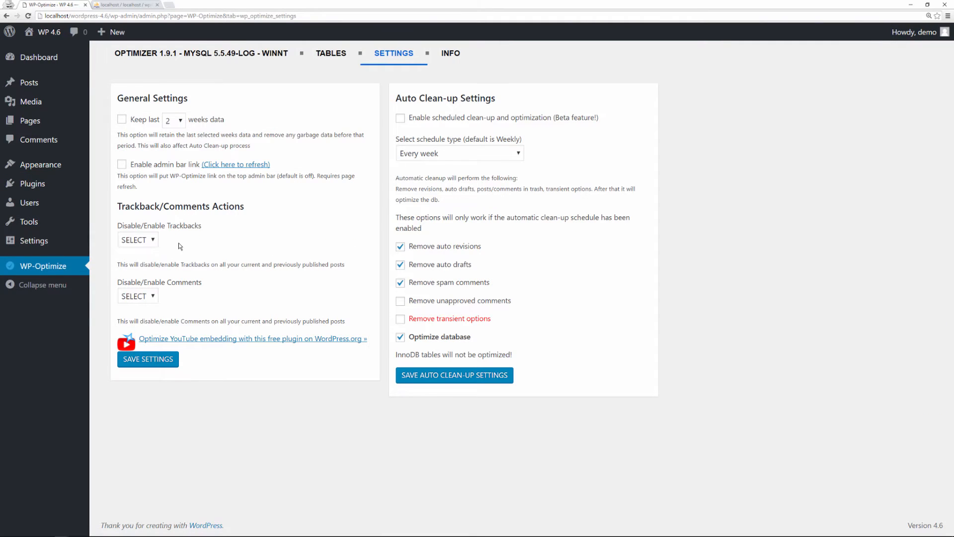
Add unapproved comments and transient options to WP-Optimize's auto clean-up and save.
{"action": "left_click", "coordinate": [401, 300]}
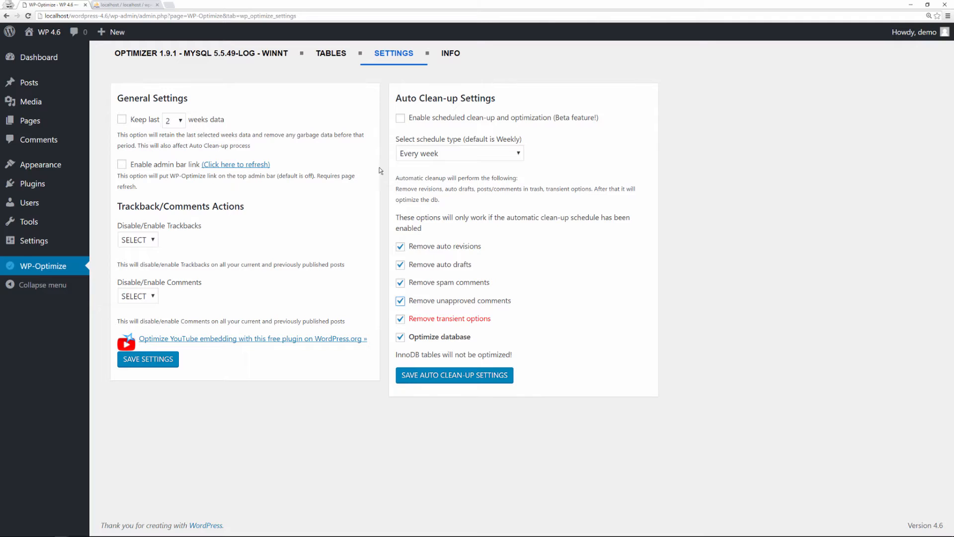
{"action": "left_click", "coordinate": [454, 375]}
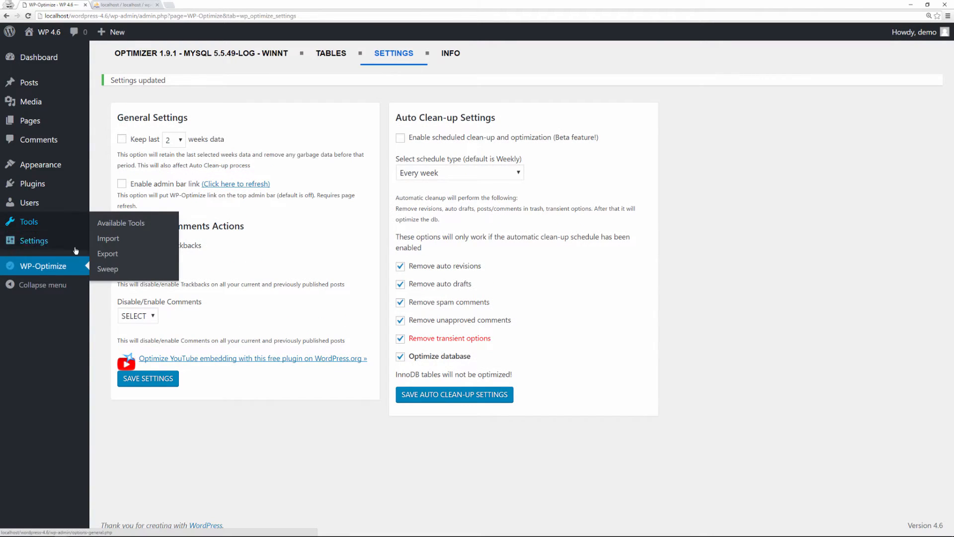
{"action": "left_click", "coordinate": [200, 52]}
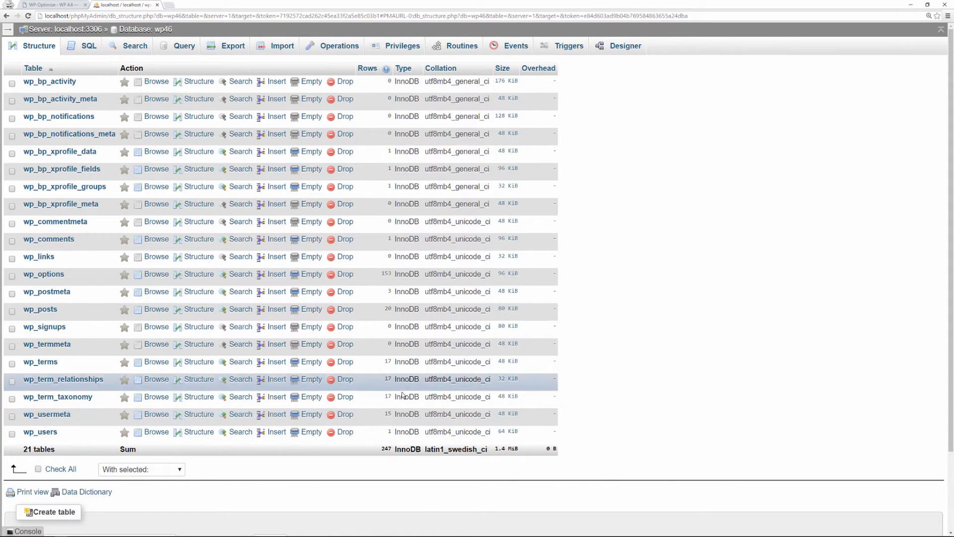
{"action": "mouse_move", "coordinate": [621, 350]}
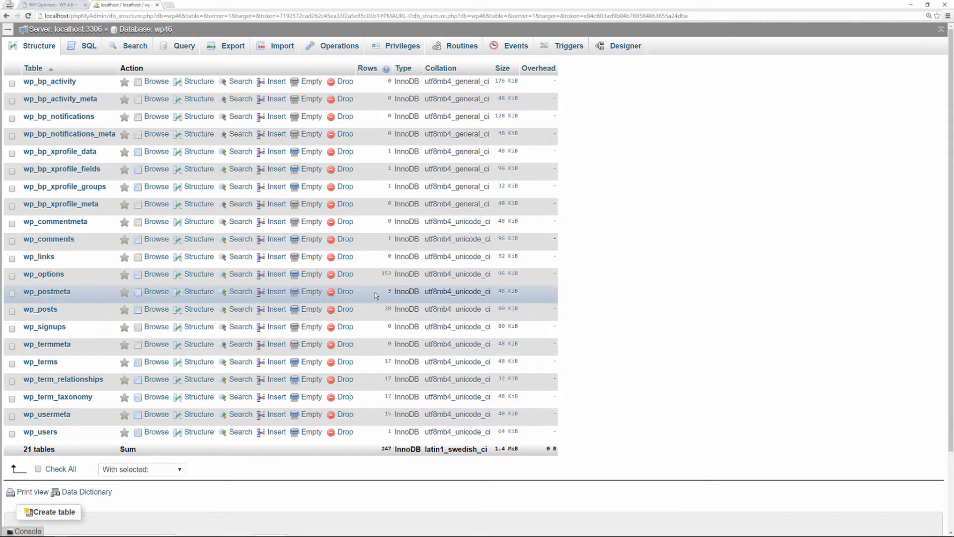
{"action": "mouse_move", "coordinate": [457, 291]}
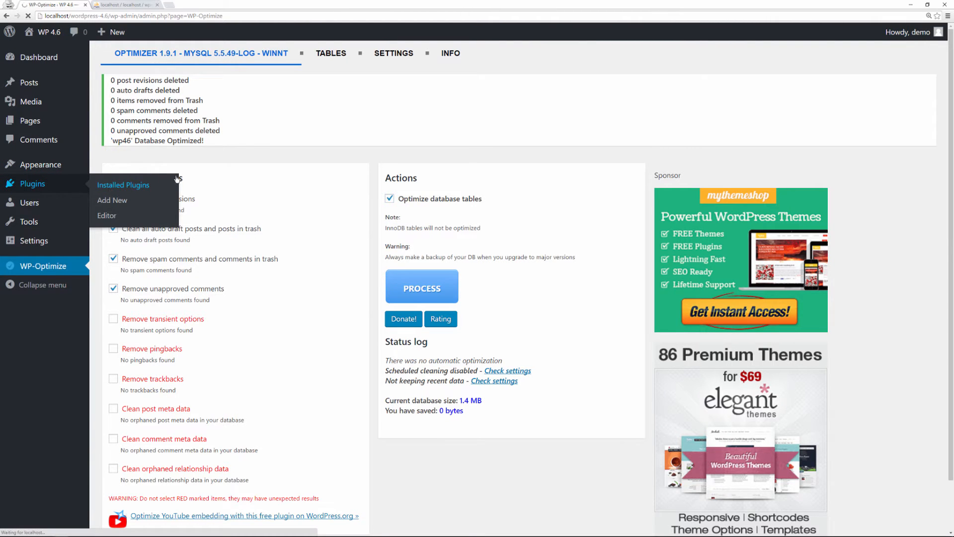
Review the installed plugins list, then go to the Add Plugins page.
{"action": "left_click", "coordinate": [123, 185]}
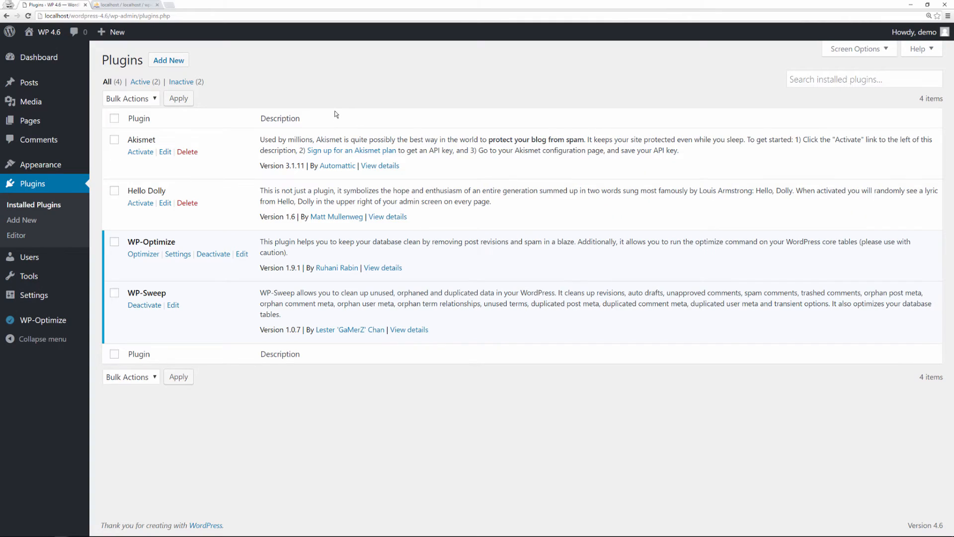
{"action": "mouse_move", "coordinate": [249, 145]}
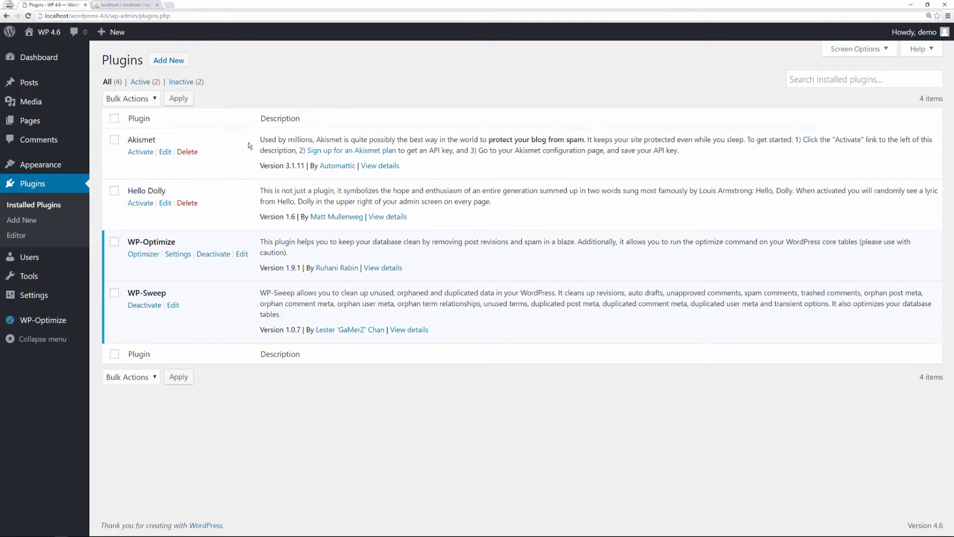
{"action": "mouse_move", "coordinate": [252, 226]}
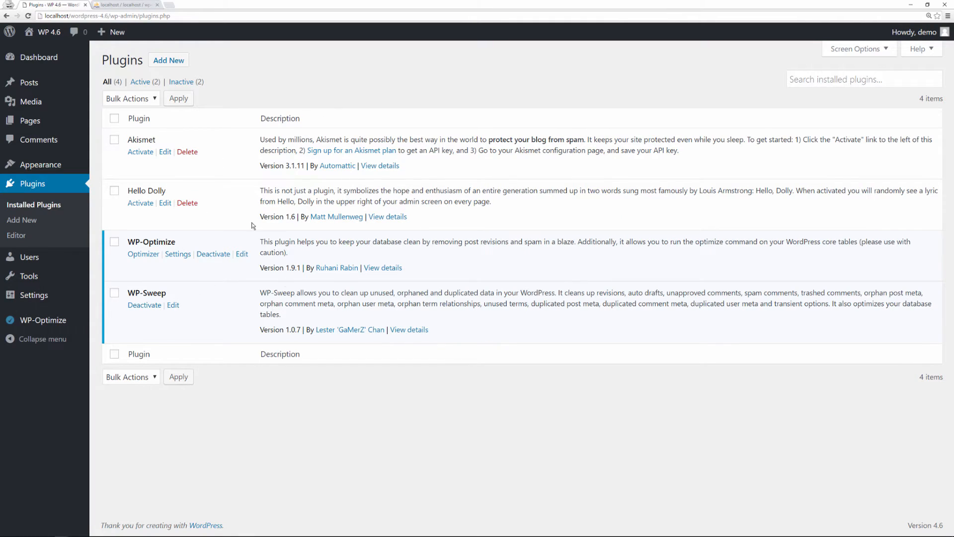
{"action": "left_click", "coordinate": [125, 5]}
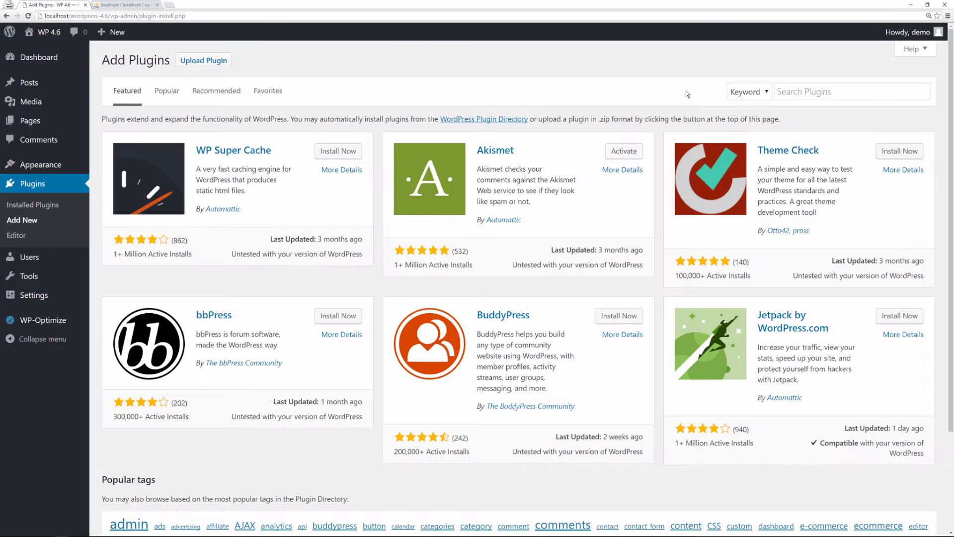
Search 'plugin garbage collector', read Plugins Garbage Collector's details, and install it.
{"action": "type", "text": "plugin garbage collector"}
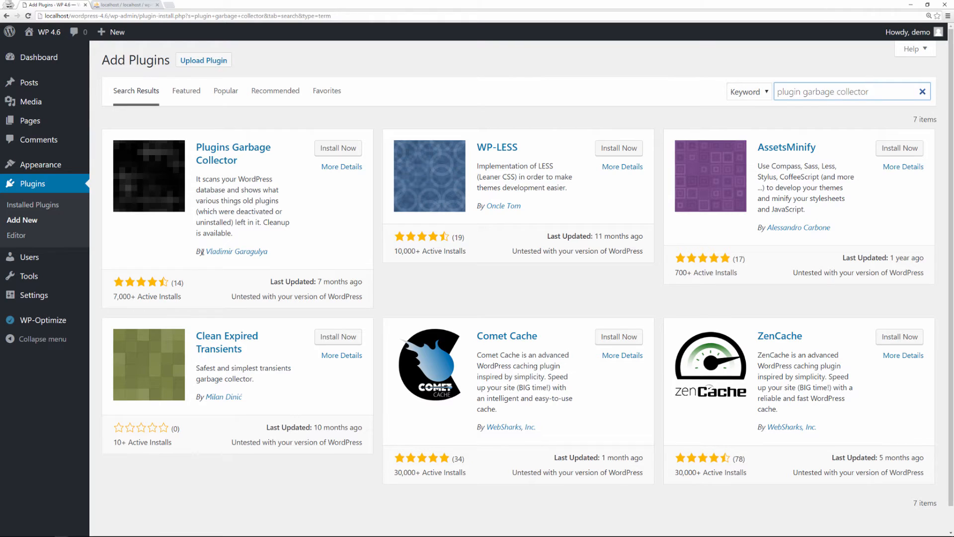
{"action": "left_click", "coordinate": [341, 166]}
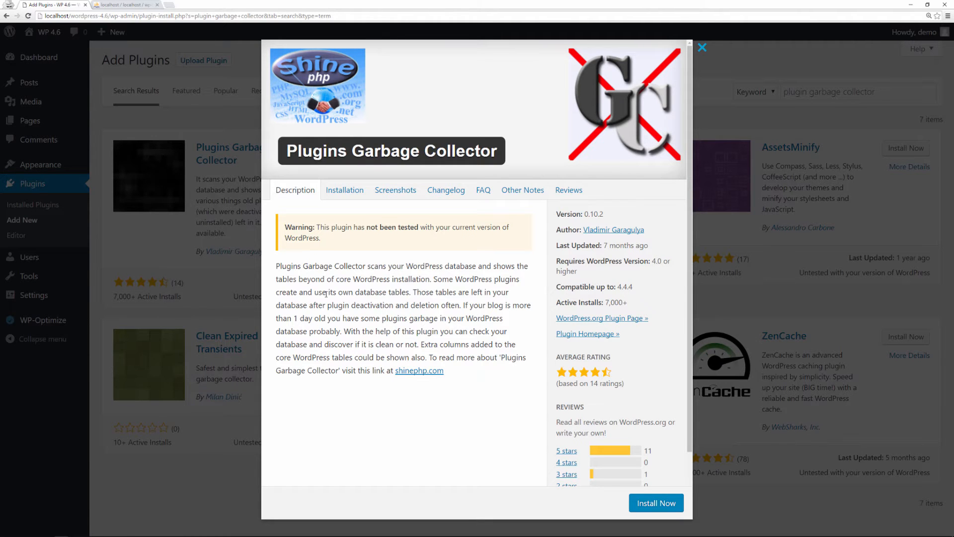
{"action": "mouse_move", "coordinate": [329, 295]}
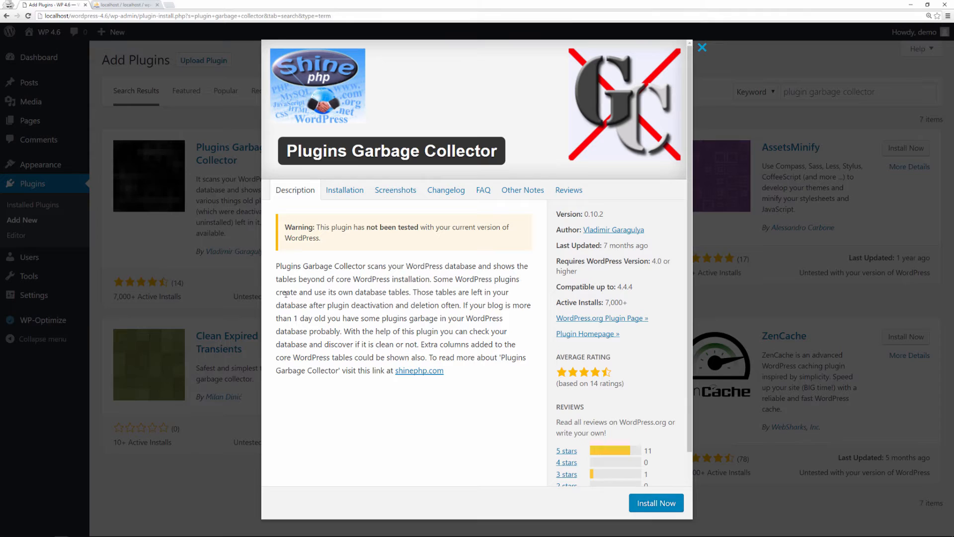
{"action": "mouse_move", "coordinate": [392, 289]}
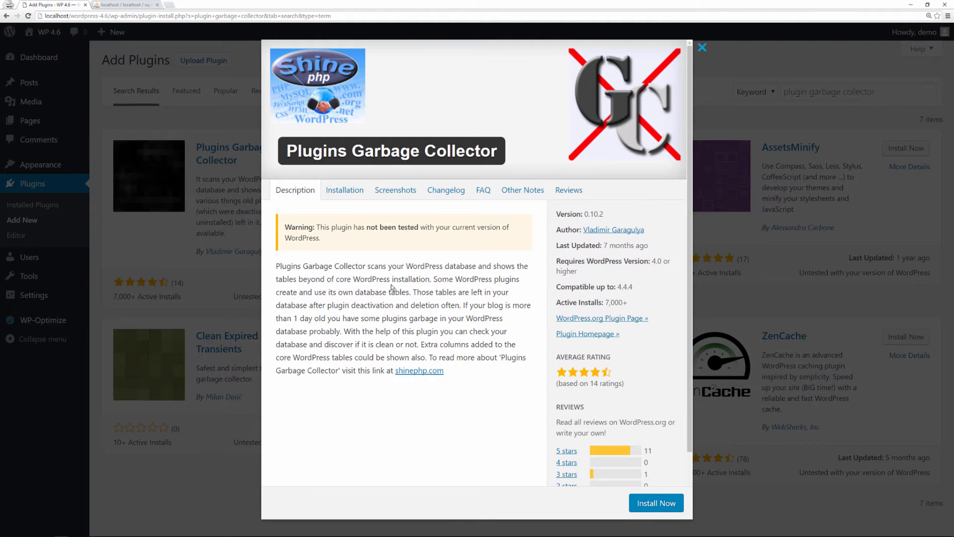
{"action": "mouse_move", "coordinate": [484, 288]}
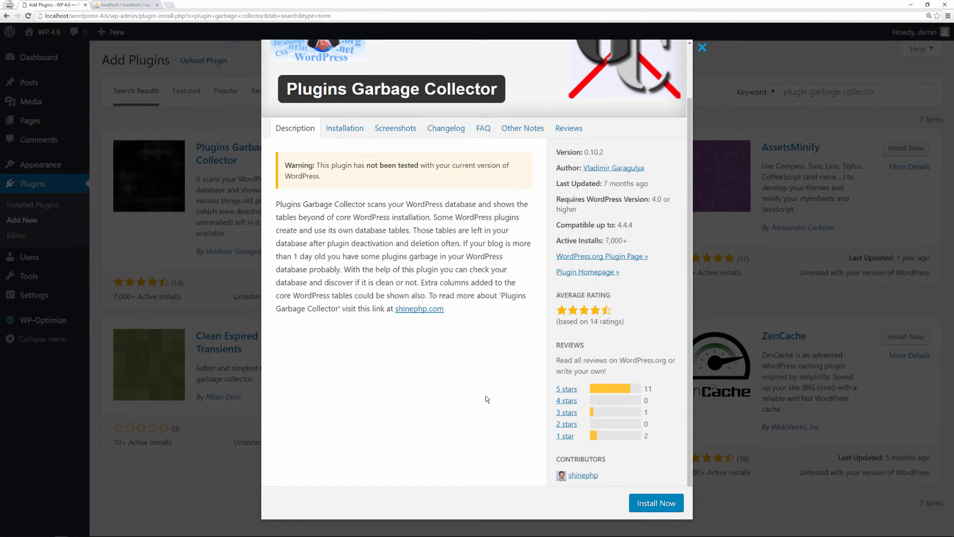
{"action": "left_click", "coordinate": [655, 503]}
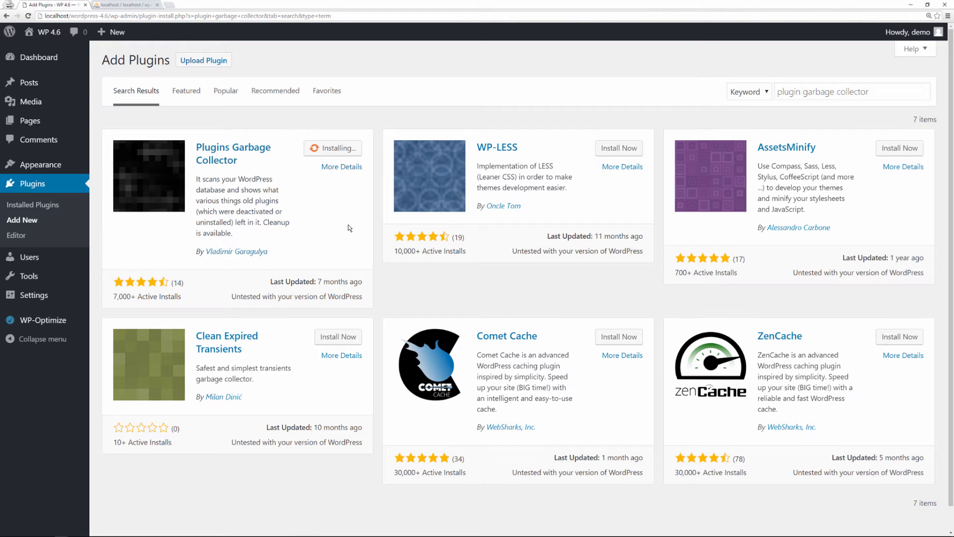
Activate Plugins Garbage Collector and go to its database scanning page.
{"action": "left_click", "coordinate": [342, 149]}
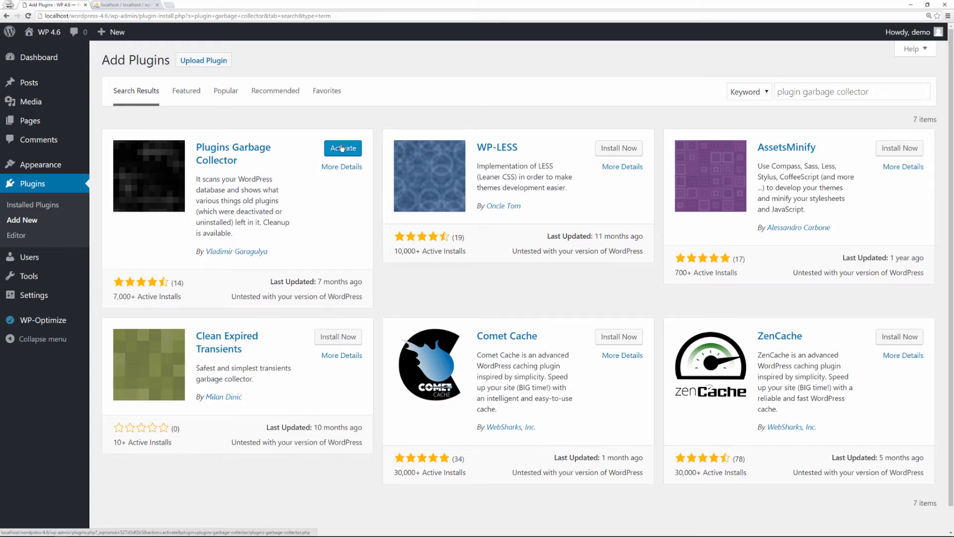
{"action": "left_click", "coordinate": [342, 148]}
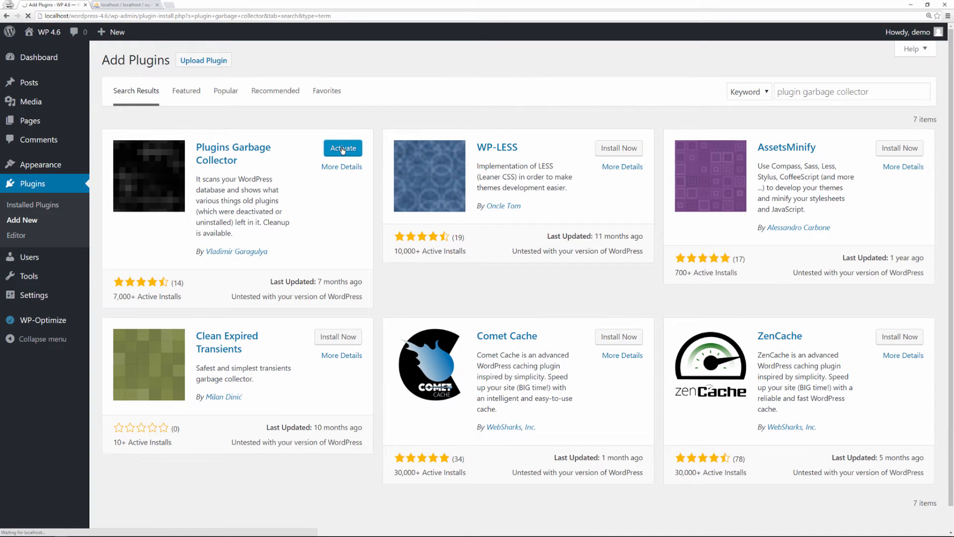
{"action": "left_click", "coordinate": [343, 149]}
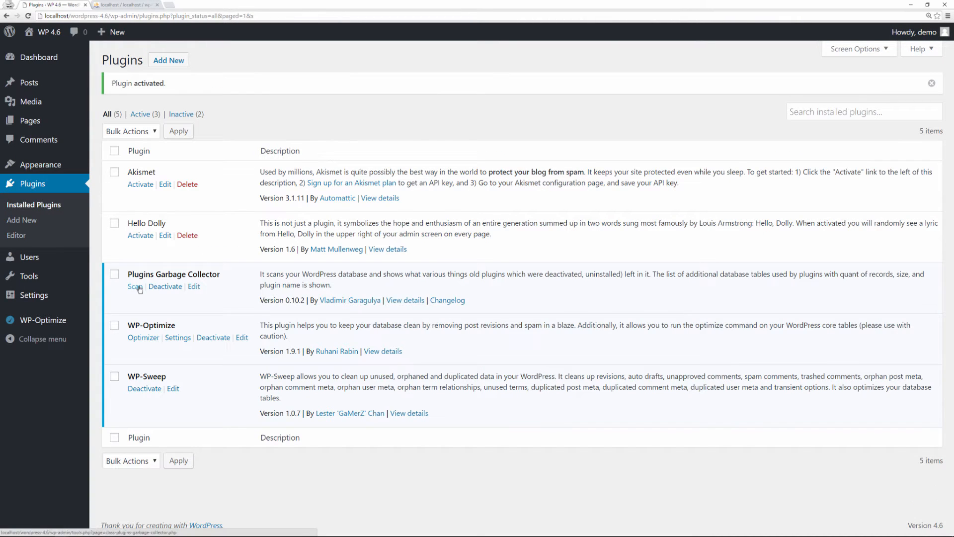
{"action": "left_click", "coordinate": [135, 287]}
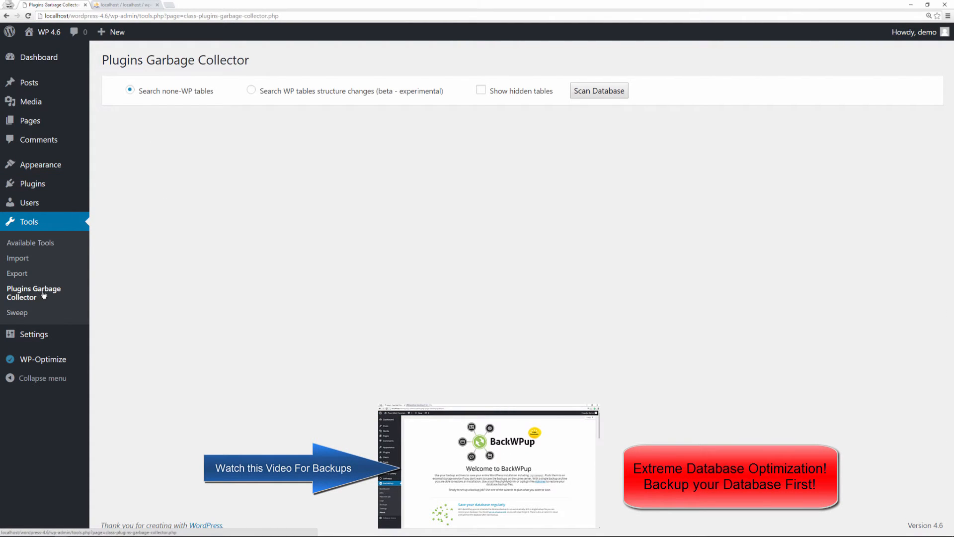
Run a database scan with Show hidden tables enabled, confirming the lengthy-scan warning.
{"action": "left_click", "coordinate": [481, 90]}
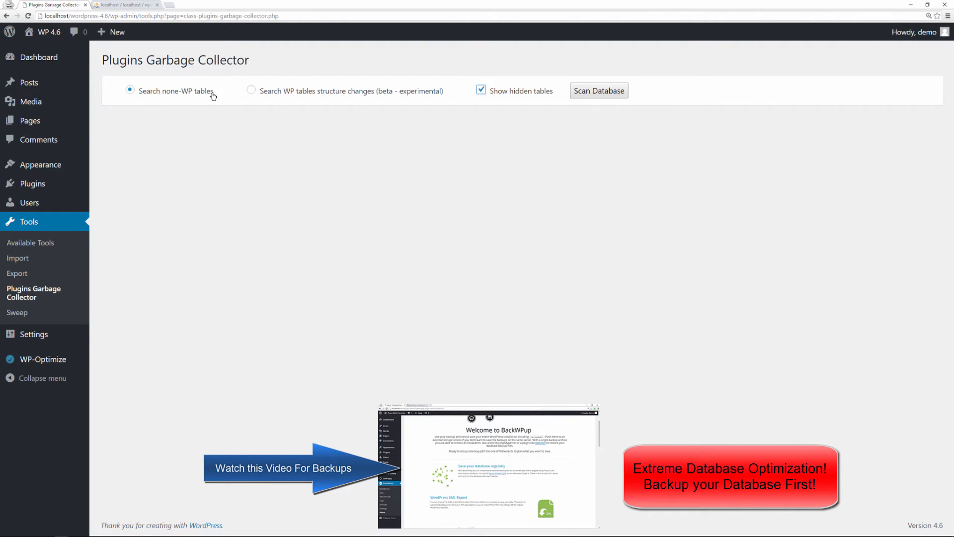
{"action": "left_click", "coordinate": [598, 91]}
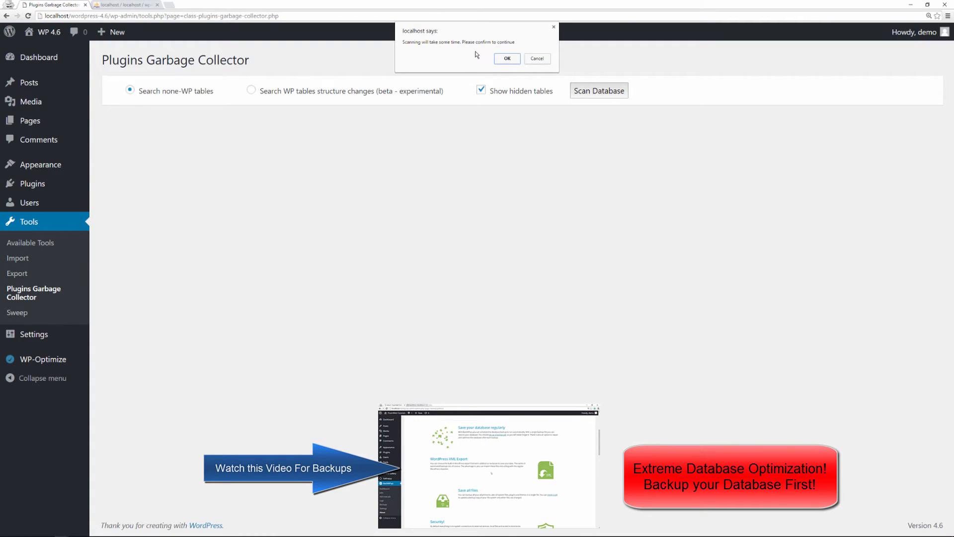
{"action": "left_click", "coordinate": [506, 58]}
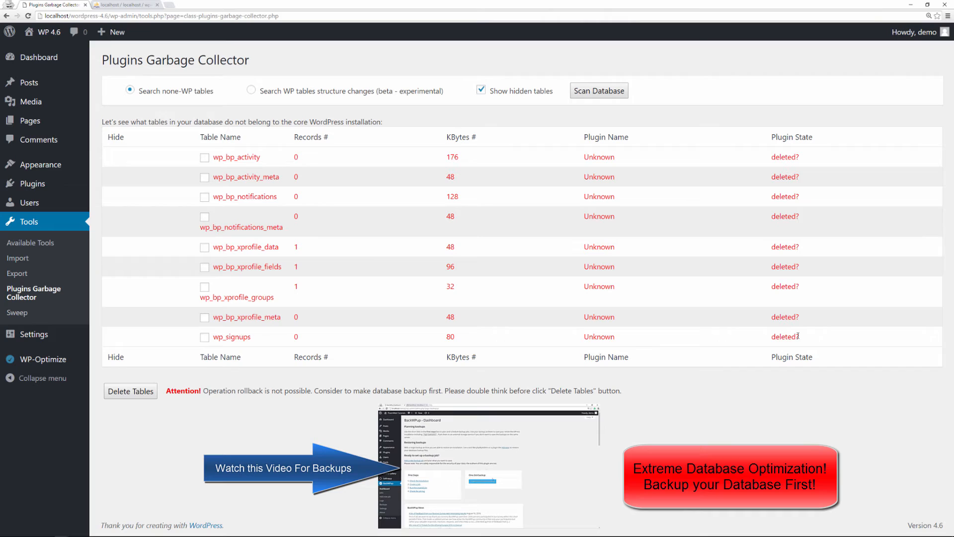
{"action": "mouse_move", "coordinate": [721, 113]}
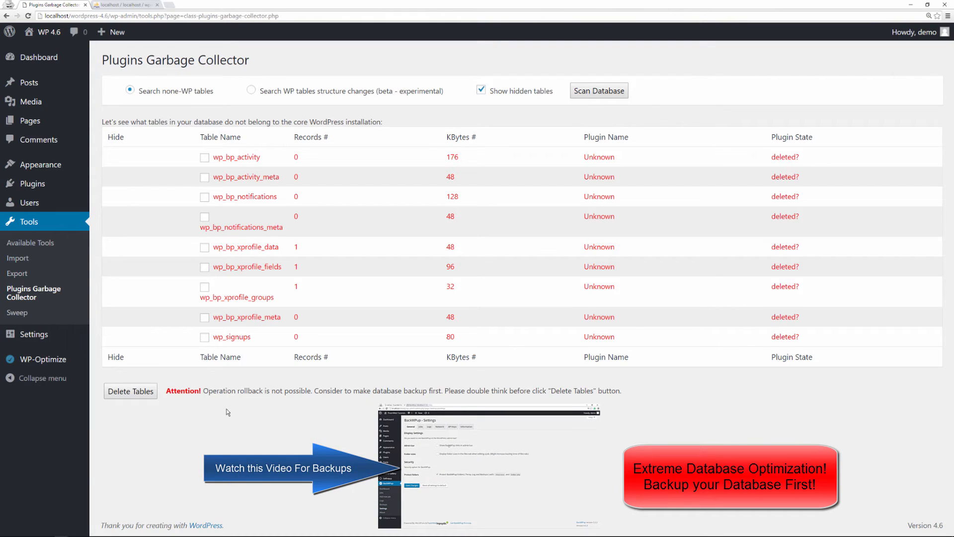
{"action": "mouse_move", "coordinate": [191, 408]}
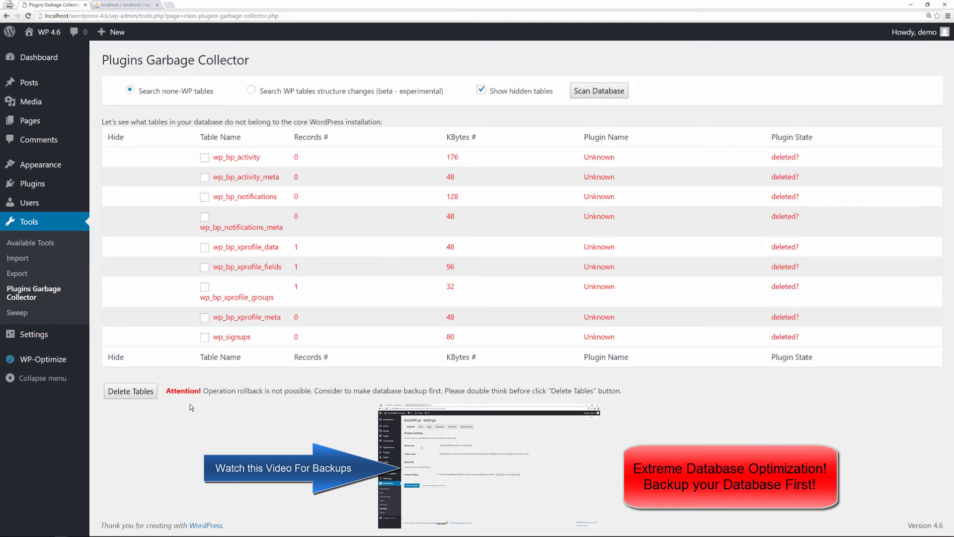
{"action": "mouse_move", "coordinate": [262, 403]}
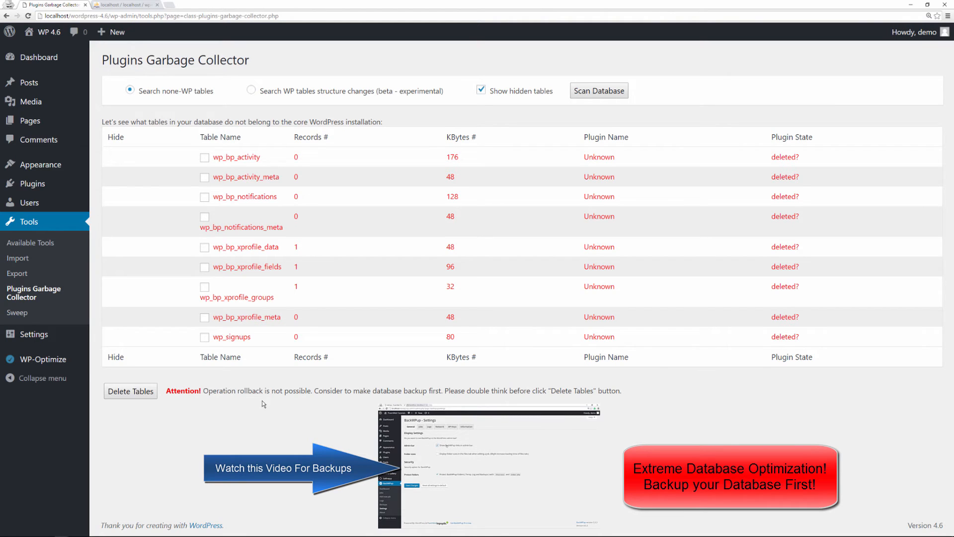
{"action": "mouse_move", "coordinate": [273, 407]}
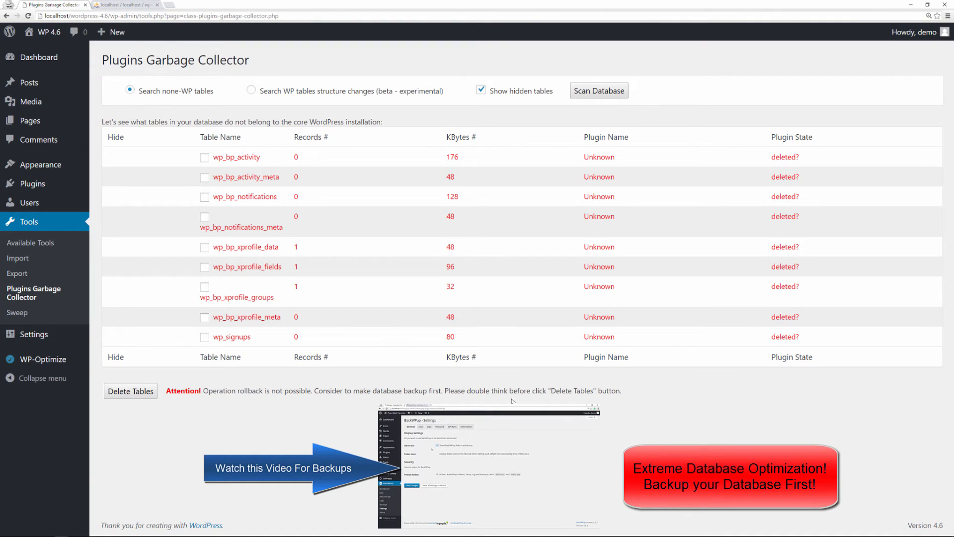
{"action": "mouse_move", "coordinate": [620, 401]}
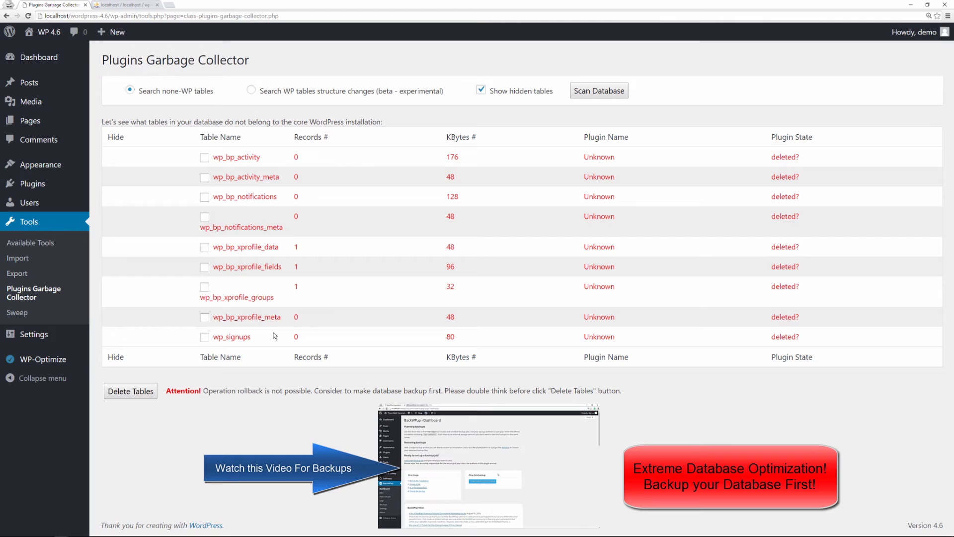
{"action": "mouse_move", "coordinate": [270, 356]}
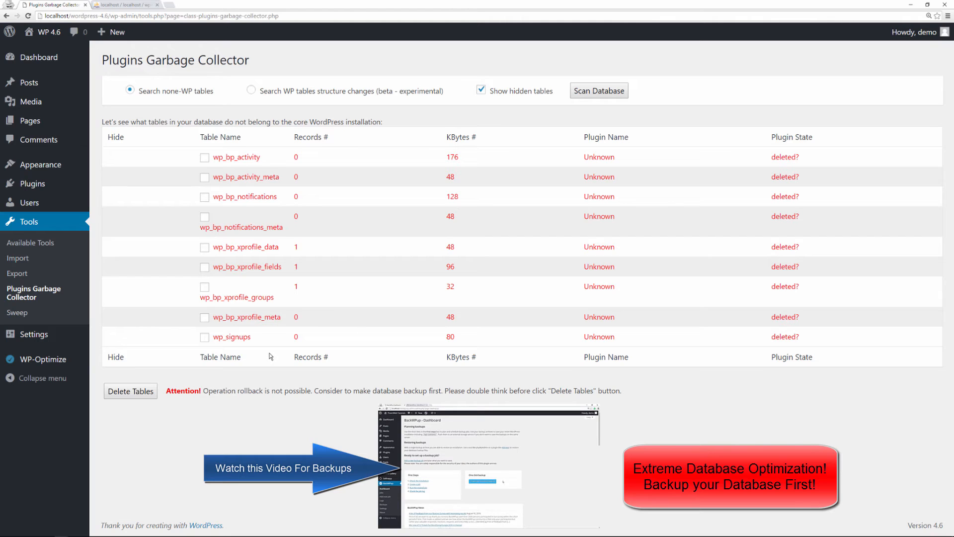
{"action": "mouse_move", "coordinate": [305, 219]}
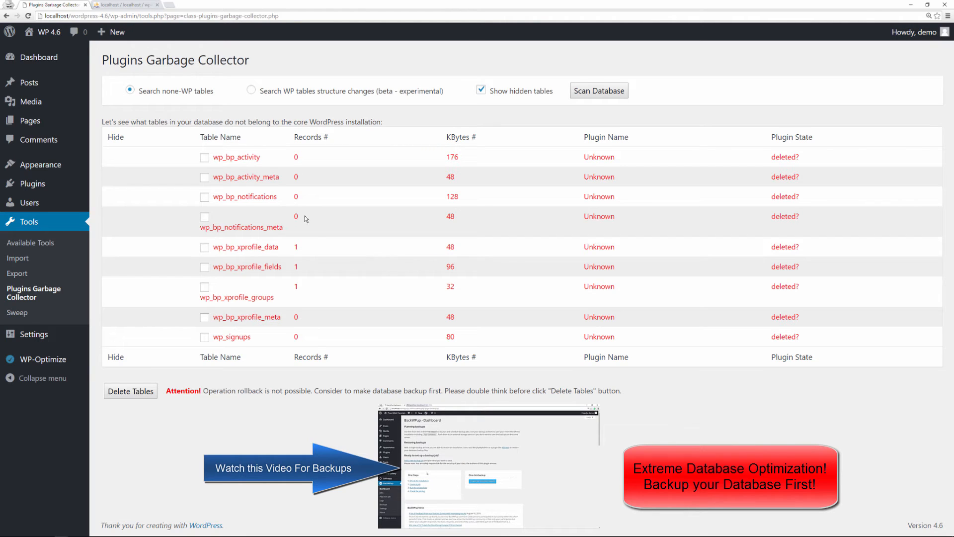
Tick all nine leftover wp_bp_* and wp_signups tables for deletion.
{"action": "left_click", "coordinate": [205, 177]}
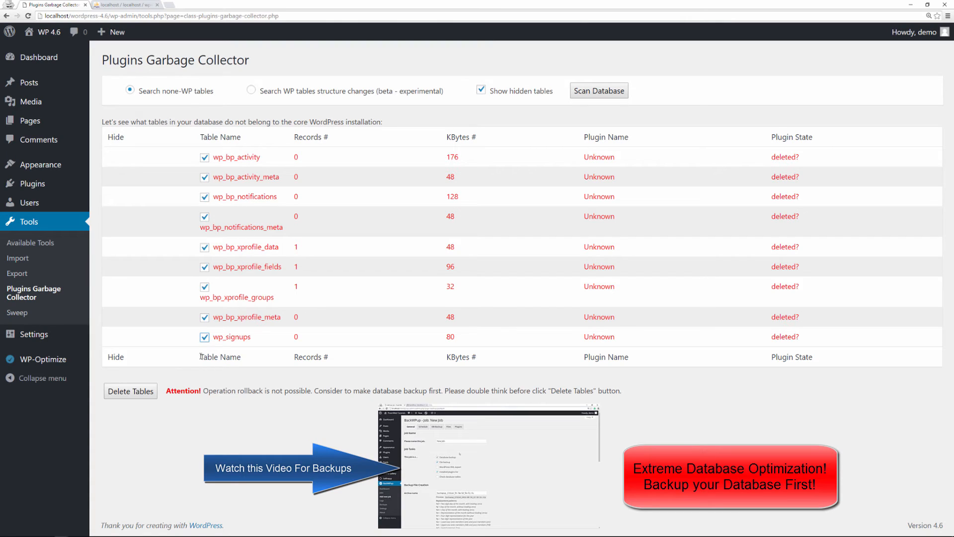
Delete the nine checked BuddyPress tables, confirming the irreversible deletion warning.
{"action": "left_click", "coordinate": [130, 394]}
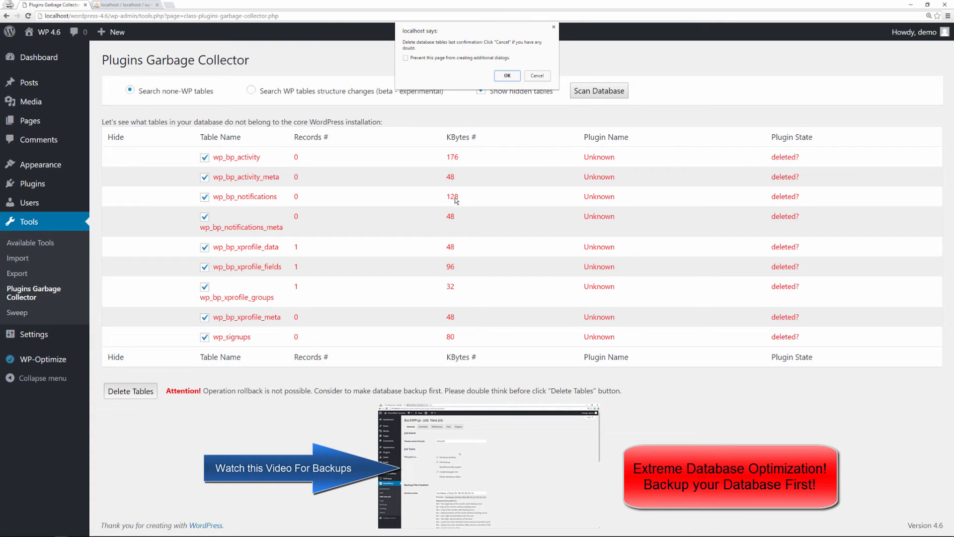
{"action": "left_click", "coordinate": [507, 77]}
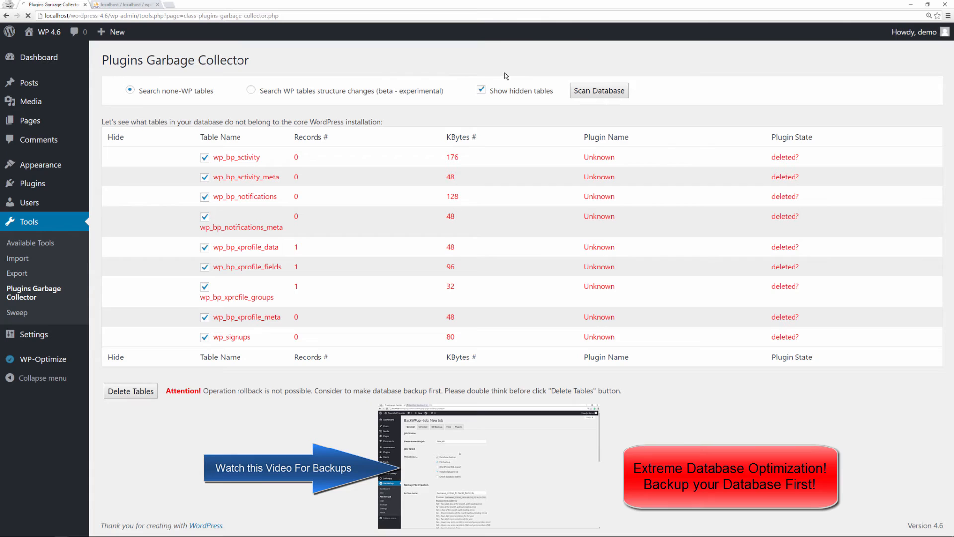
{"action": "left_click", "coordinate": [130, 392]}
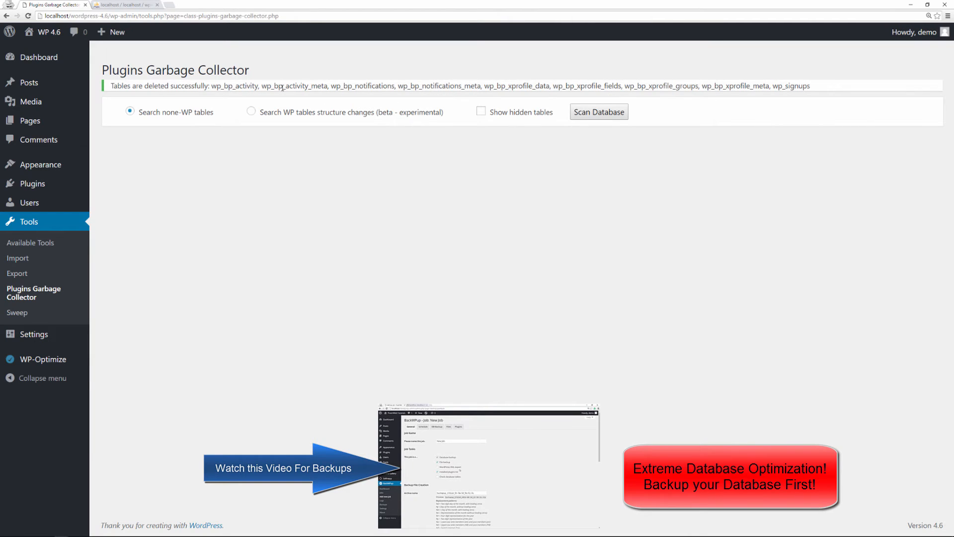
Switch to the phpMyAdmin browser tab showing the wp46 table list.
{"action": "left_click_drag", "start_coordinate": [210, 85], "coordinate": [811, 85]}
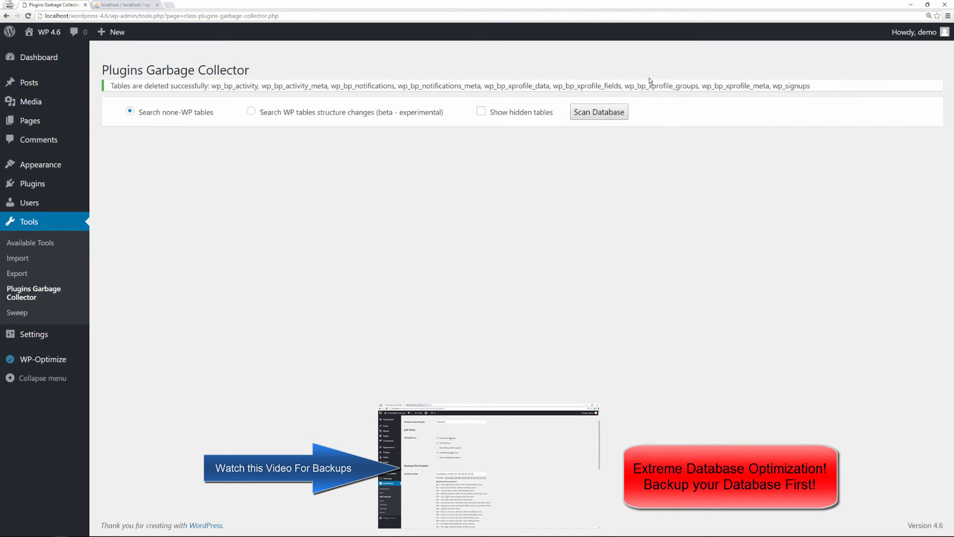
{"action": "mouse_move", "coordinate": [373, 177]}
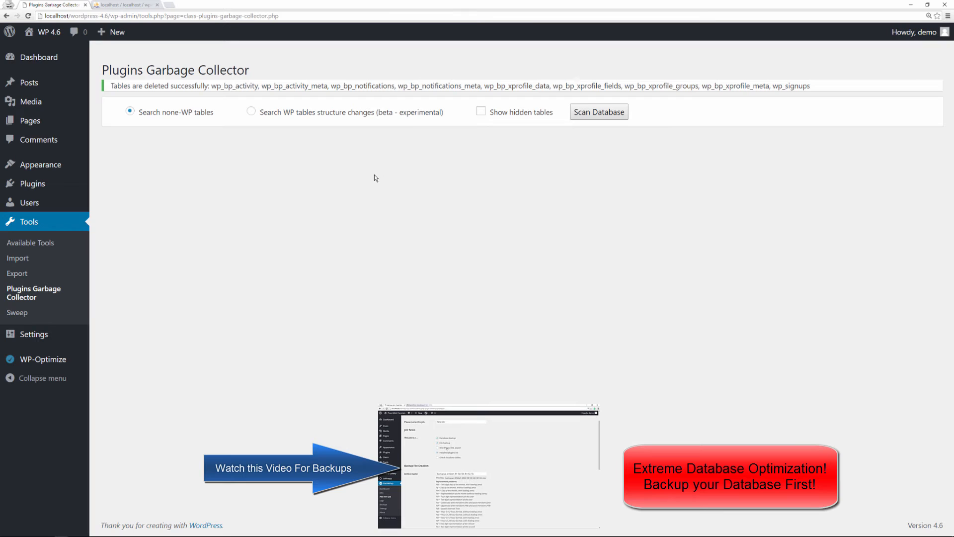
{"action": "left_click", "coordinate": [125, 4]}
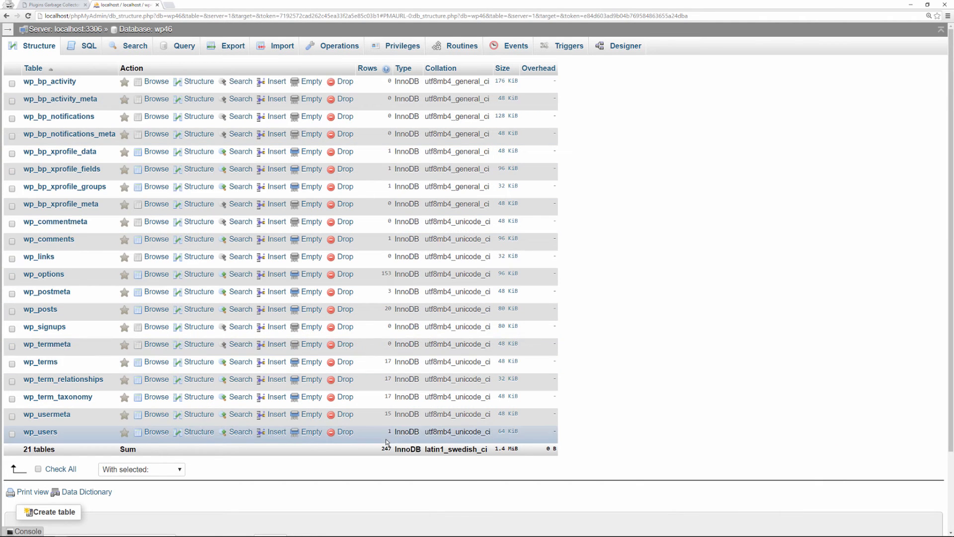
{"action": "mouse_move", "coordinate": [273, 332]}
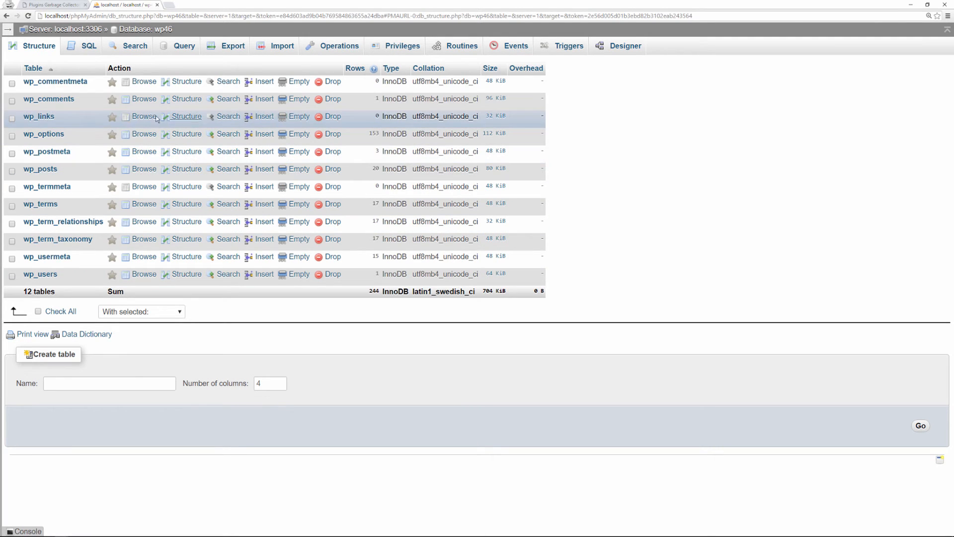
{"action": "mouse_move", "coordinate": [55, 286]}
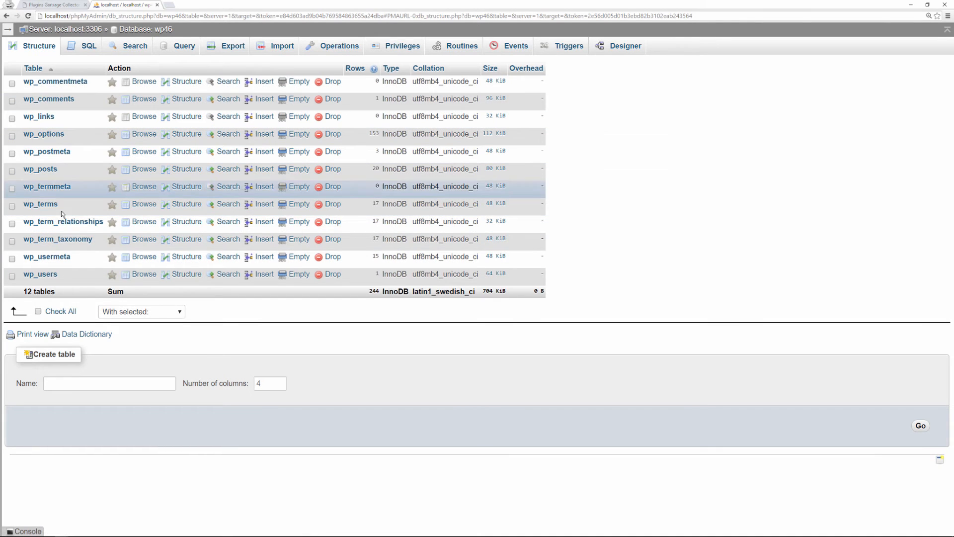
{"action": "mouse_move", "coordinate": [62, 280]}
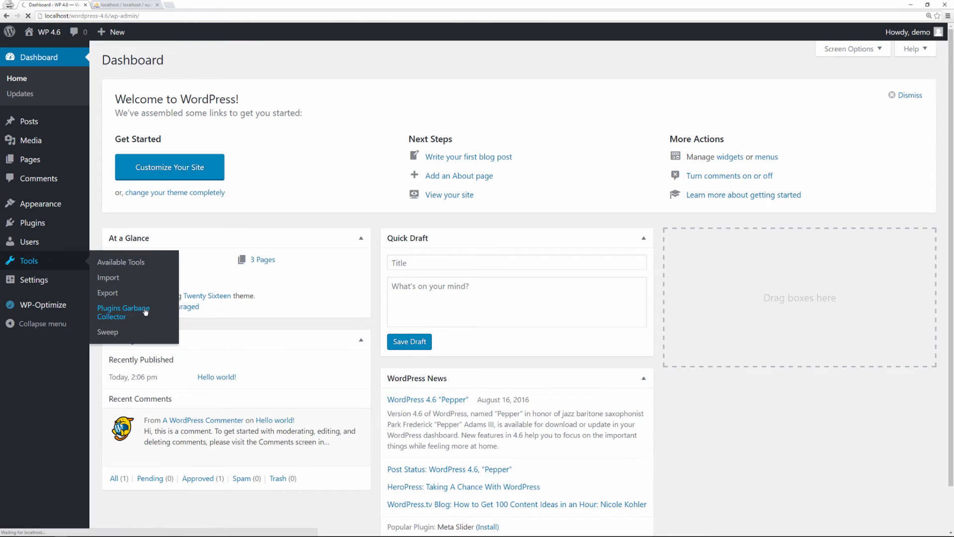
Visit the Plugins Garbage Collector tools page, then return to the Installed Plugins list.
{"action": "left_click", "coordinate": [123, 312]}
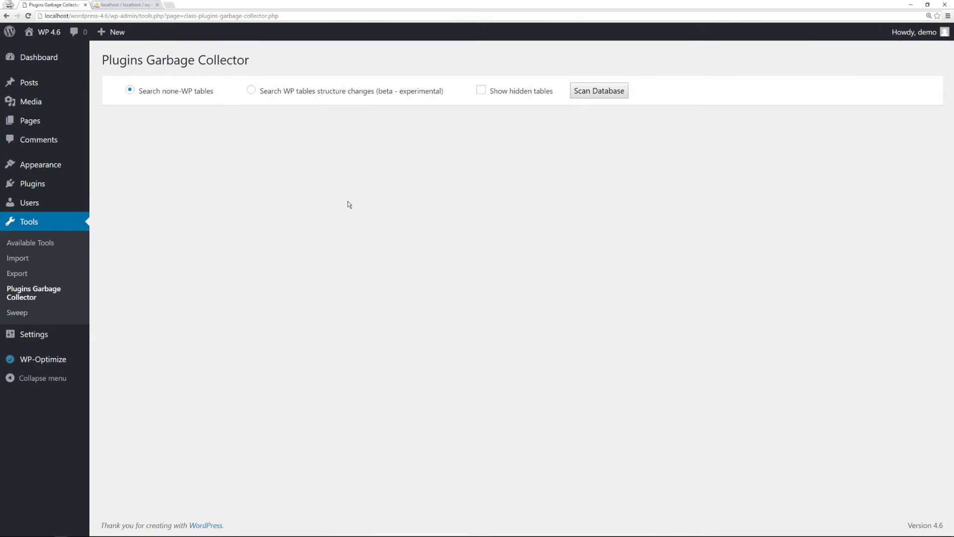
{"action": "left_click", "coordinate": [123, 184]}
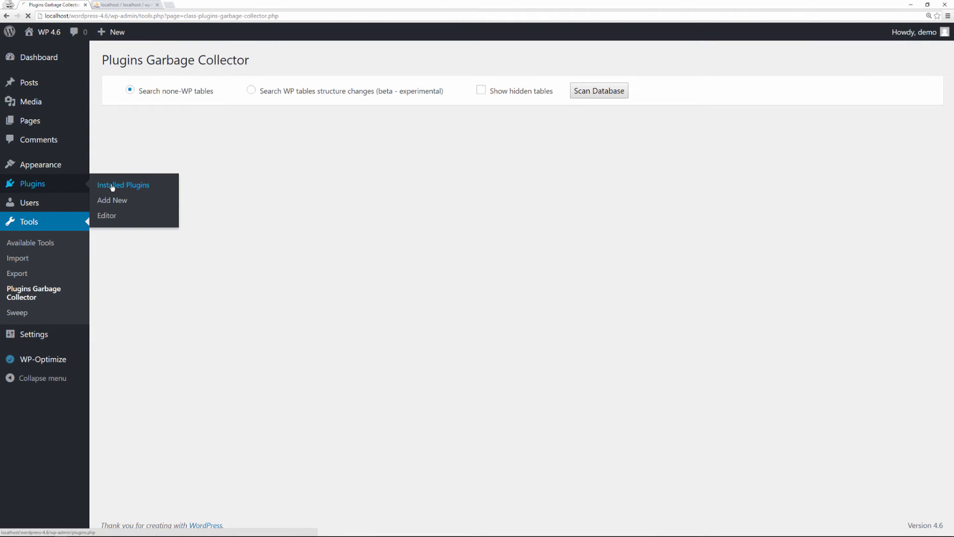
{"action": "left_click", "coordinate": [123, 185]}
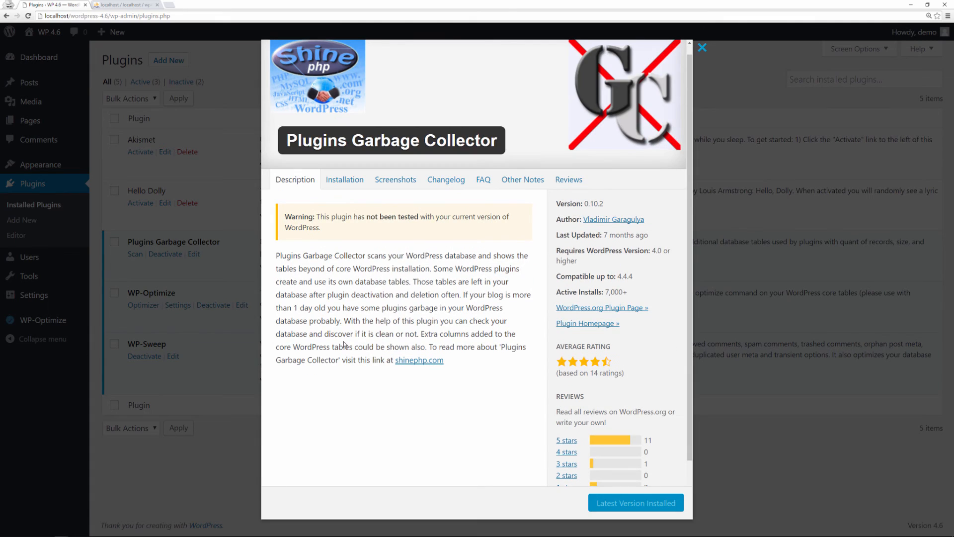
{"action": "mouse_move", "coordinate": [381, 277]}
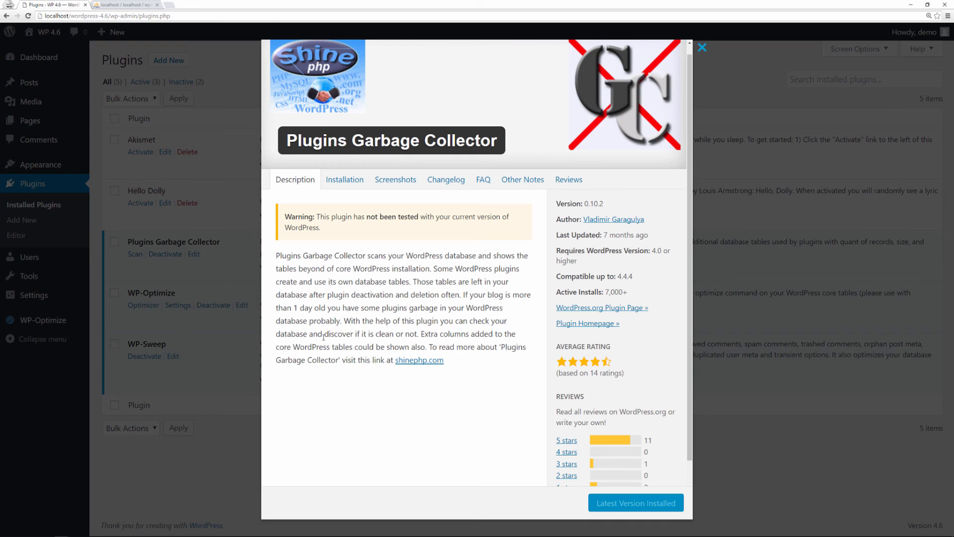
Switch back to the phpMyAdmin tab showing the 12 remaining wp46 tables.
{"action": "left_click", "coordinate": [125, 5]}
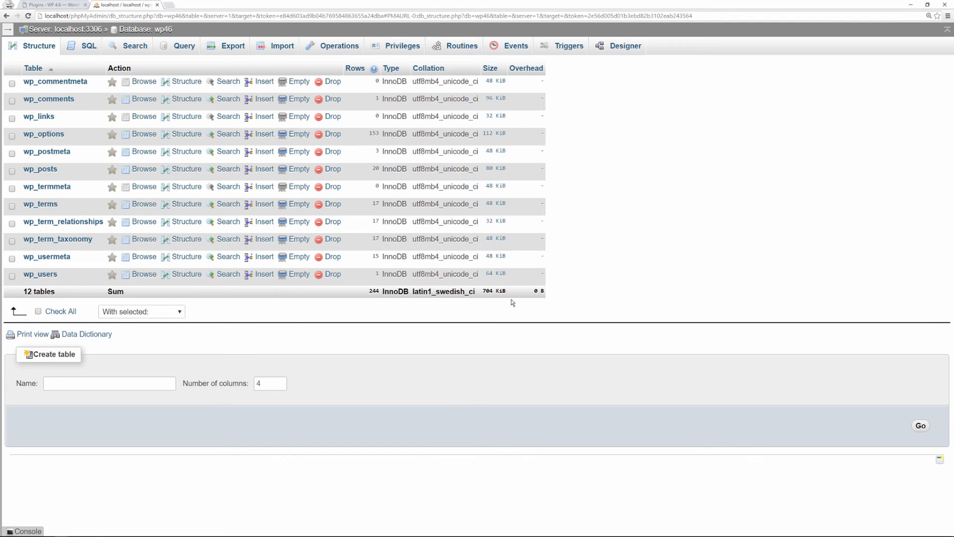
{"action": "mouse_move", "coordinate": [399, 364]}
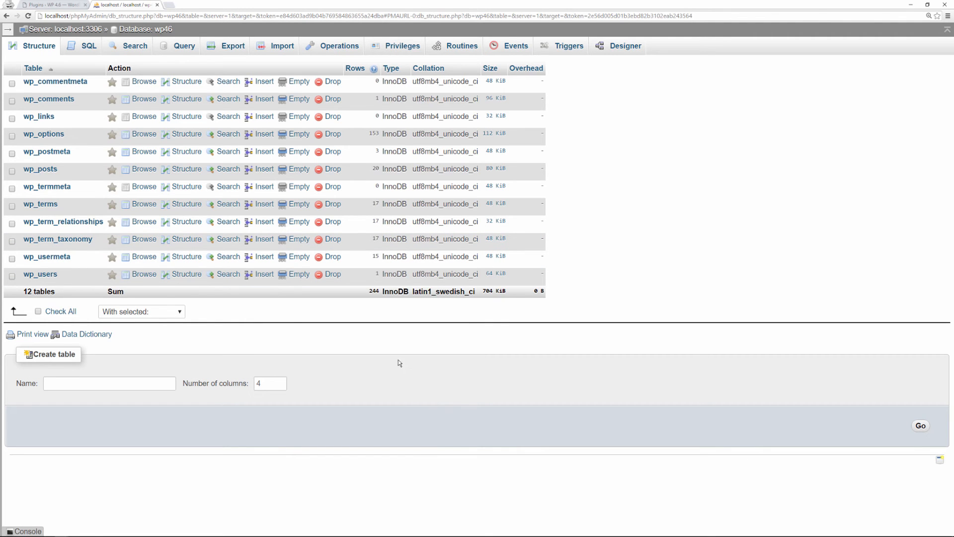
{"action": "mouse_move", "coordinate": [495, 316]}
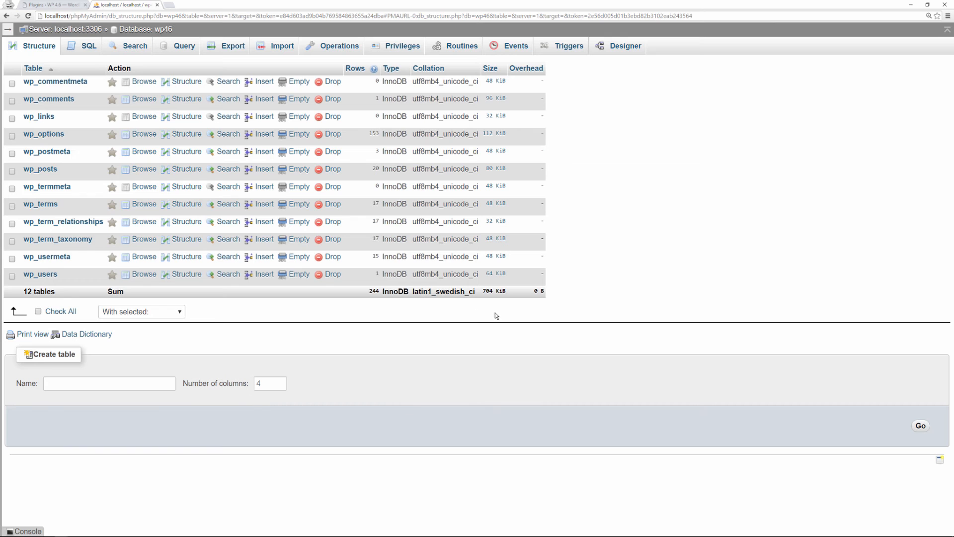
{"action": "mouse_move", "coordinate": [370, 268]}
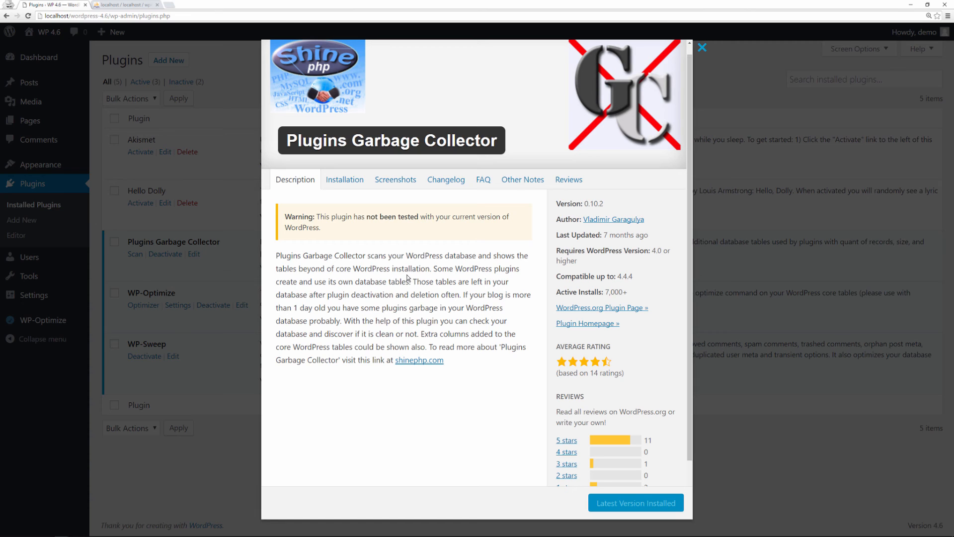
{"action": "mouse_move", "coordinate": [408, 279]}
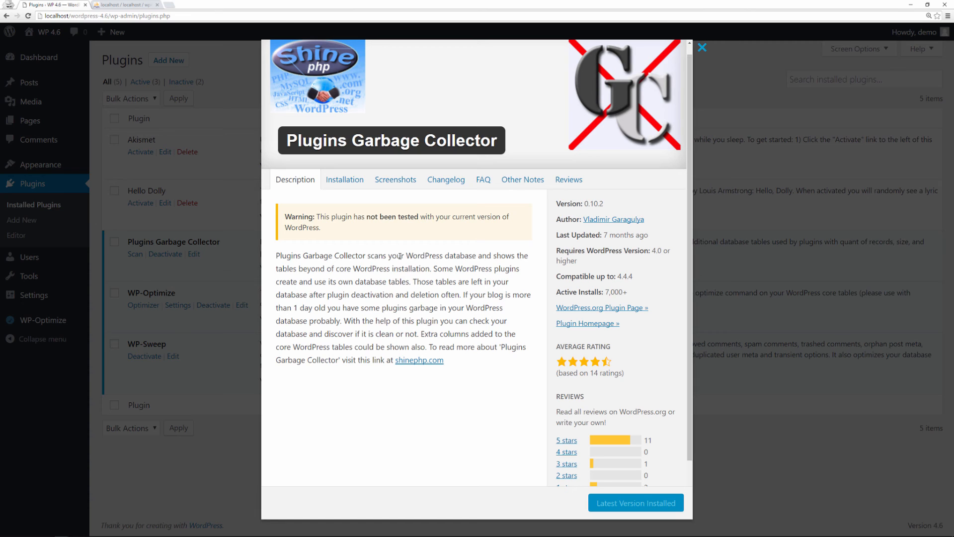